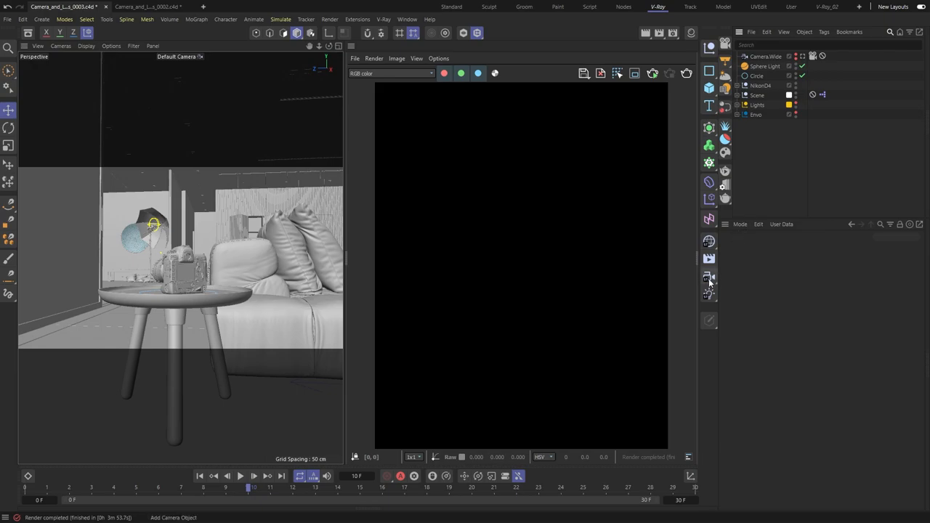
pyautogui.moveTo(709, 276)
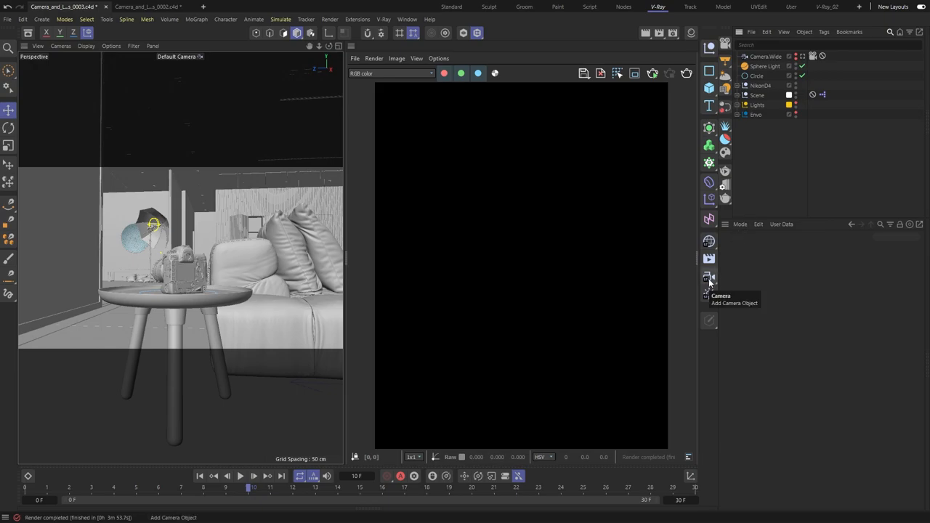
pyautogui.moveTo(564, 198)
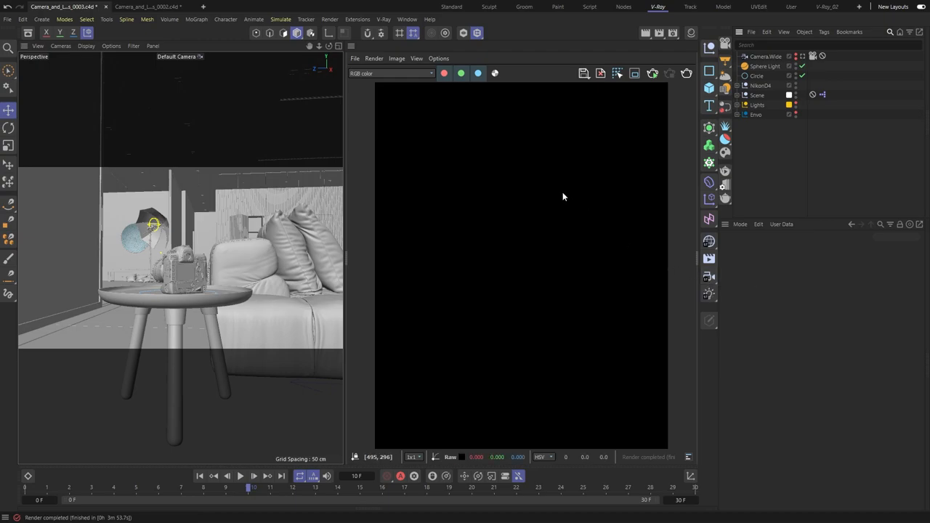
# Step: Add a V-Ray Physical Camera to the scene from the V-Ray Cameras menu
pyautogui.click(383, 19)
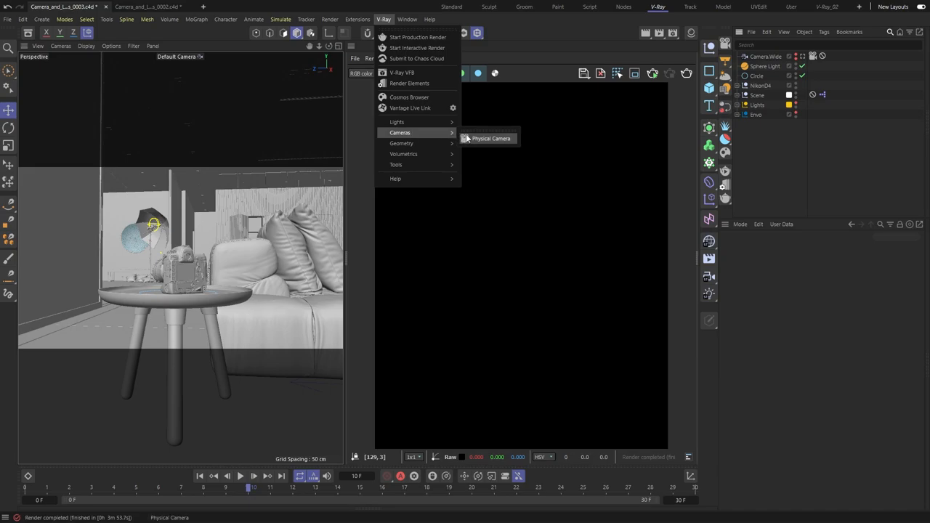
pyautogui.click(491, 138)
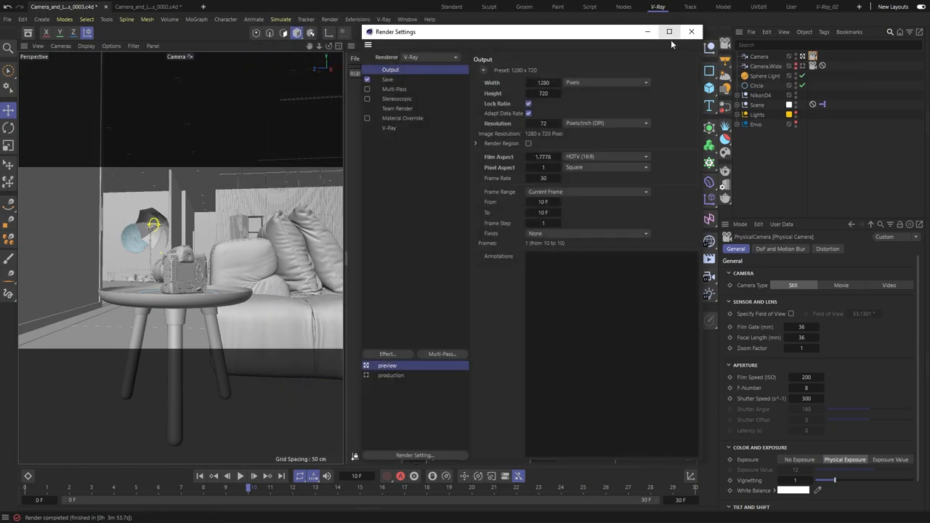
# Step: Set a custom 720×900 portrait render output and close Render Settings
pyautogui.tripleClick(543, 92)
pyautogui.write('540')
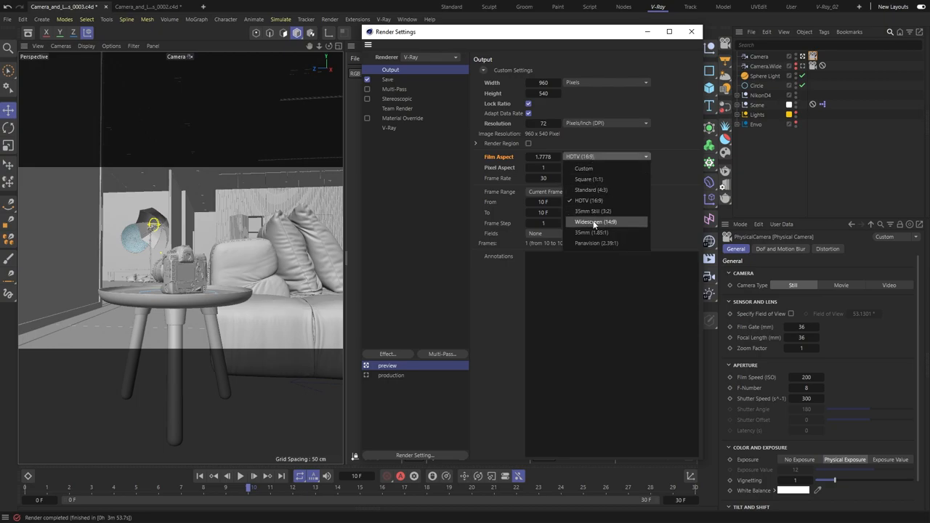
pyautogui.click(589, 179)
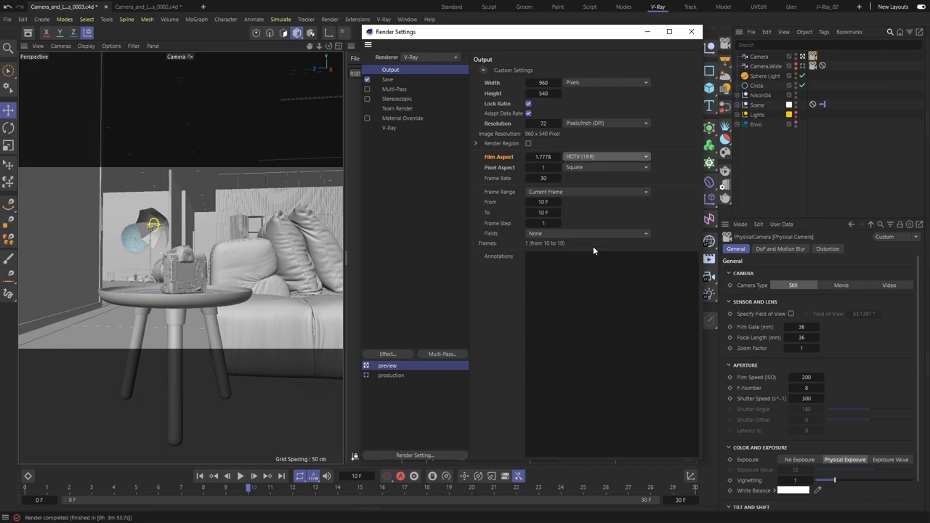
pyautogui.click(645, 157)
pyautogui.write('720')
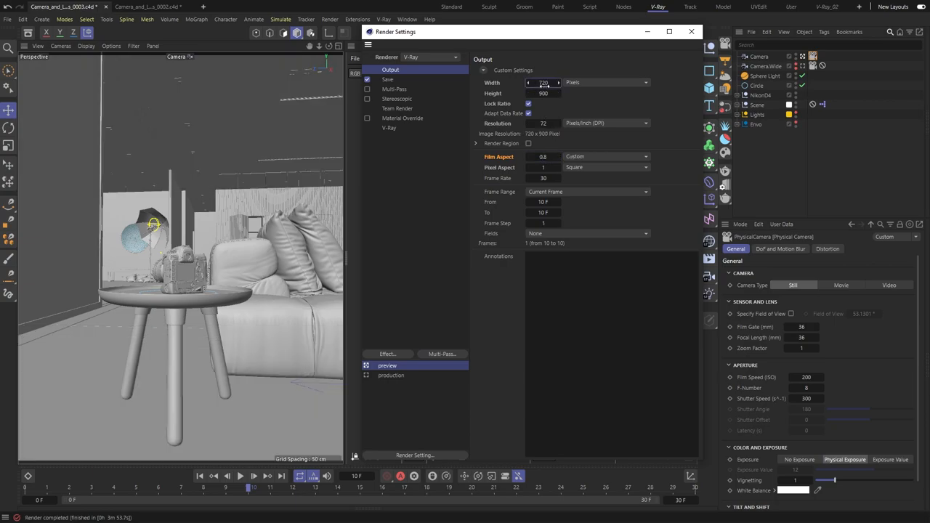
pyautogui.click(645, 32)
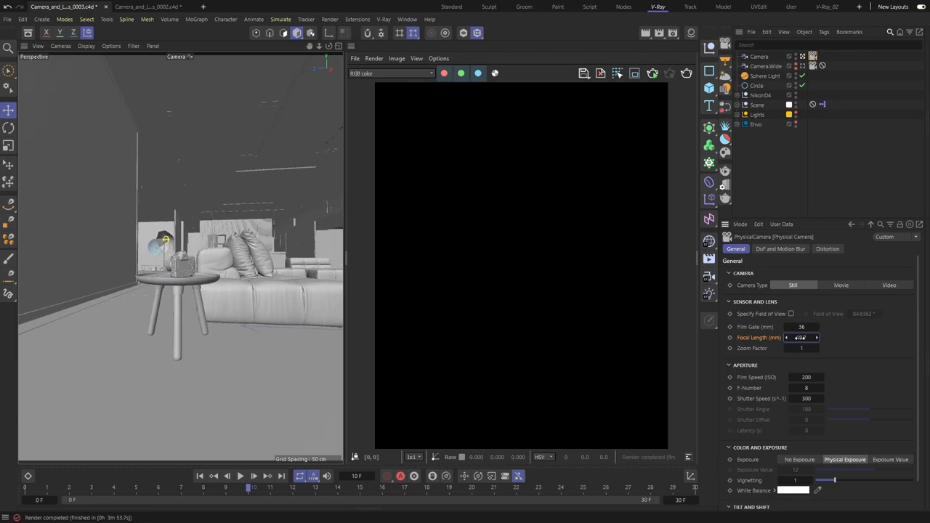
# Step: Raise the physical camera's focal length to 140 mm for a tight DSLR close-up
pyautogui.moveTo(802, 337); pyautogui.dragTo(791, 337)
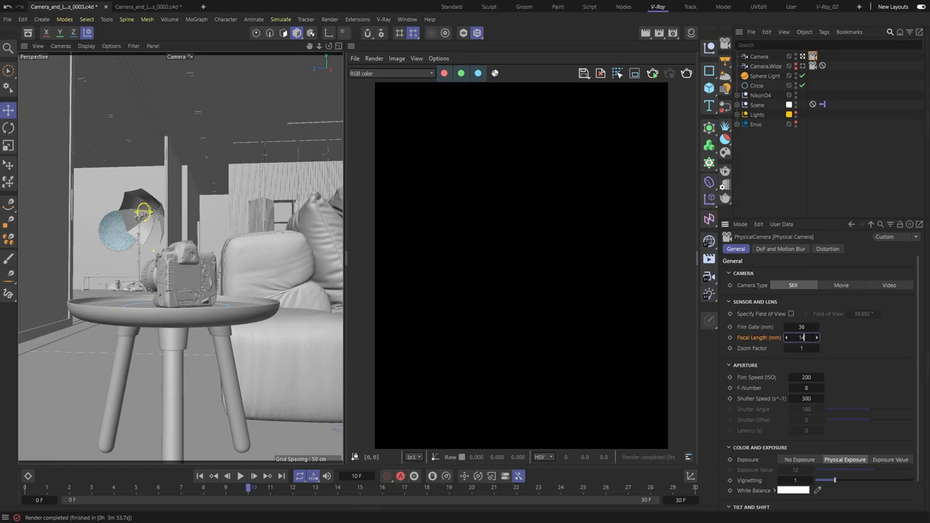
pyautogui.moveTo(802, 337); pyautogui.dragTo(813, 337)
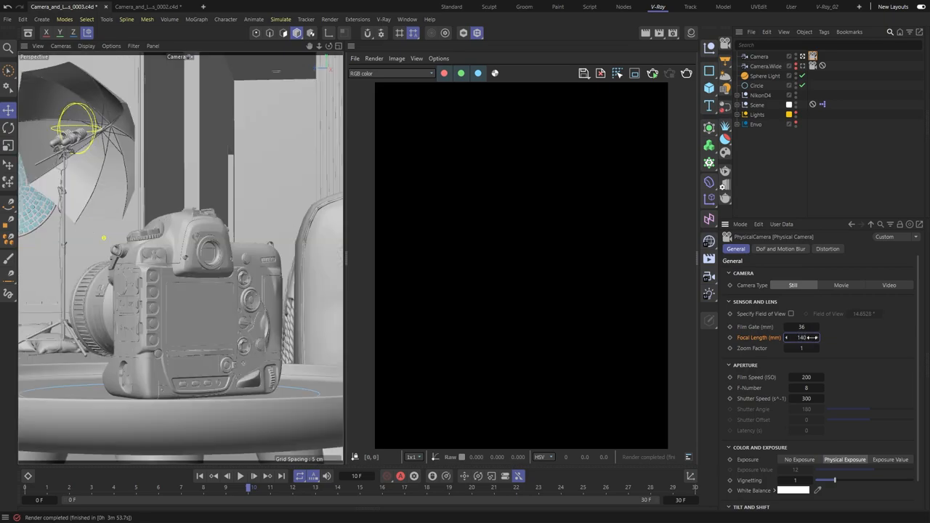
pyautogui.moveTo(724, 171)
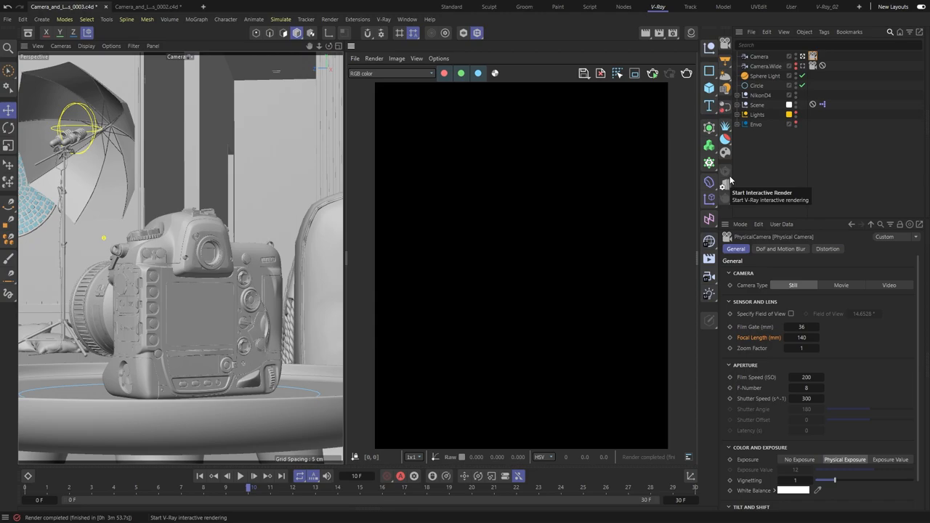
# Step: Start the interactive render and scroll the camera attributes to the Aperture section
pyautogui.click(723, 186)
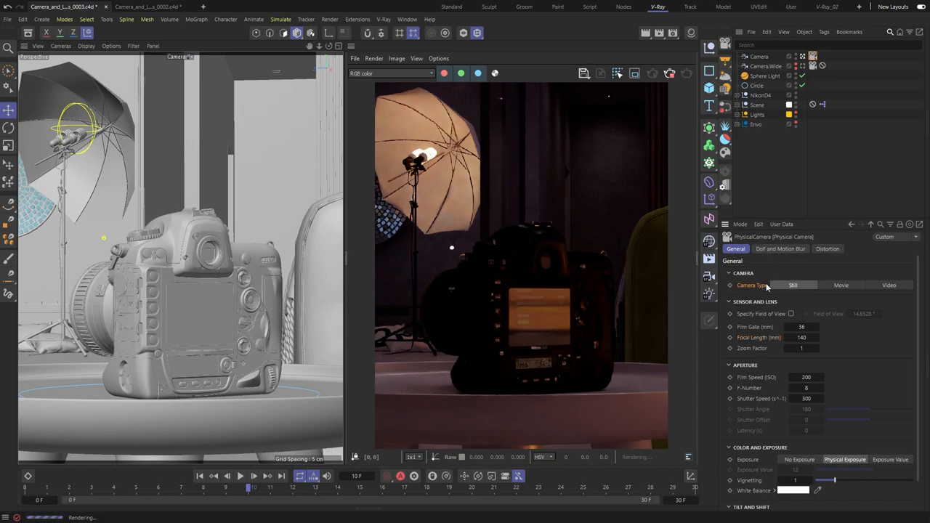
pyautogui.moveTo(806, 291)
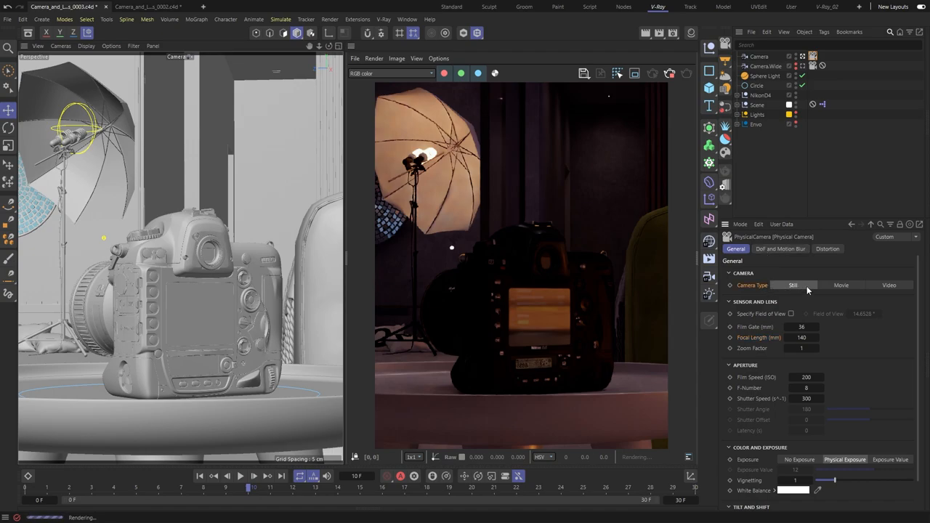
pyautogui.scroll(-3)
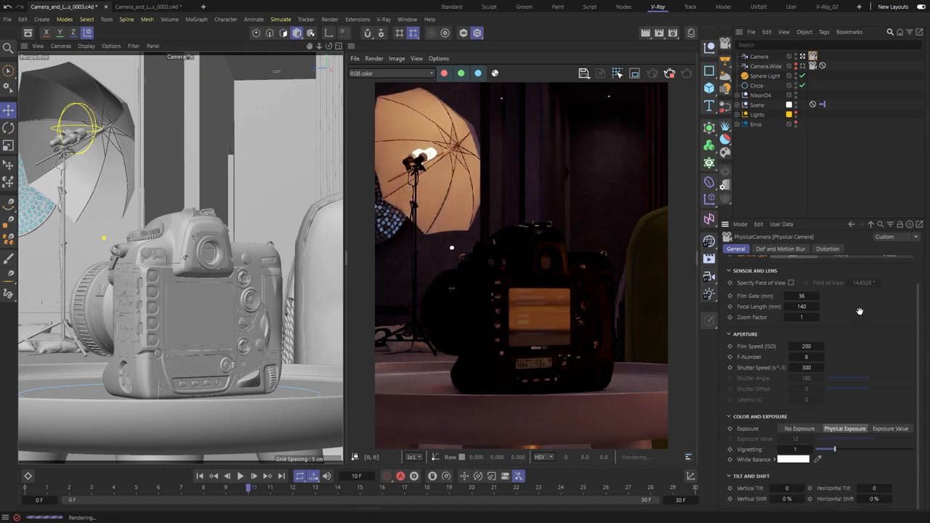
pyautogui.moveTo(776, 351)
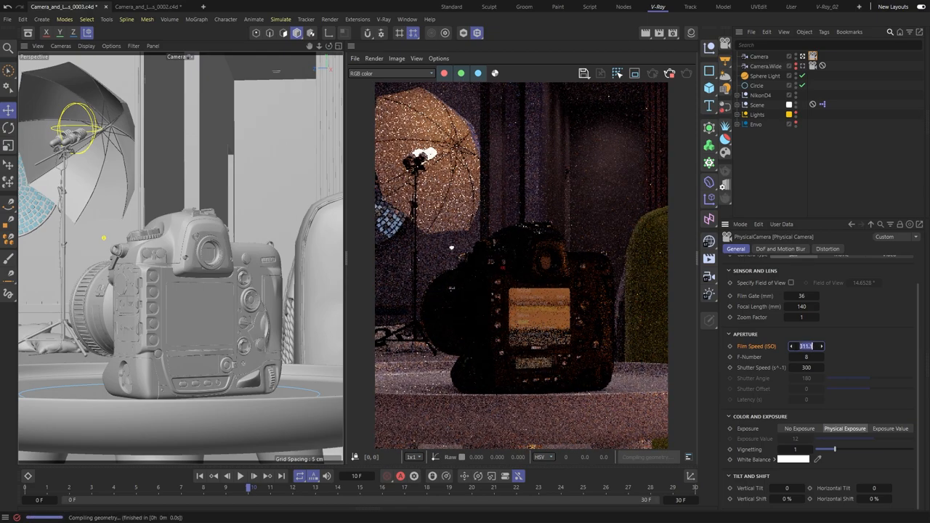
# Step: Set film speed to ISO 6400 and lower the f-number to brighten the render
pyautogui.write('6400')
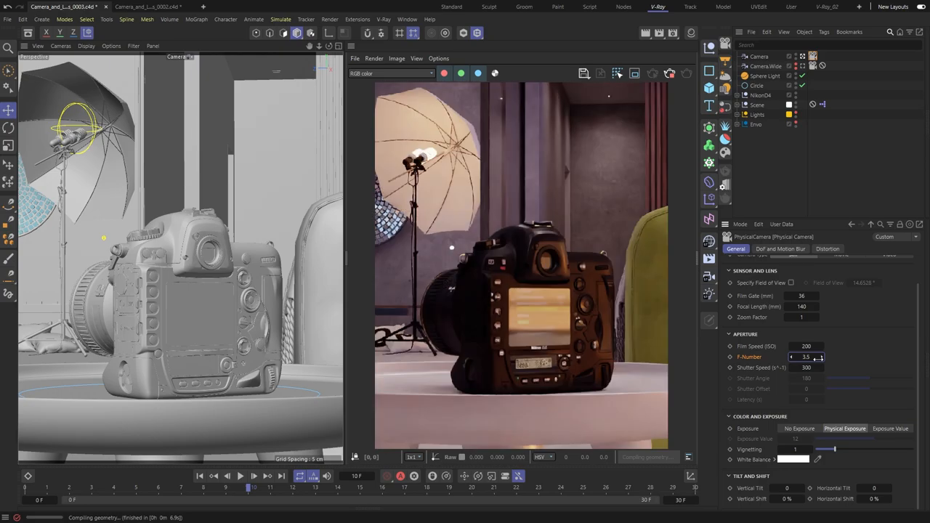
pyautogui.click(804, 358)
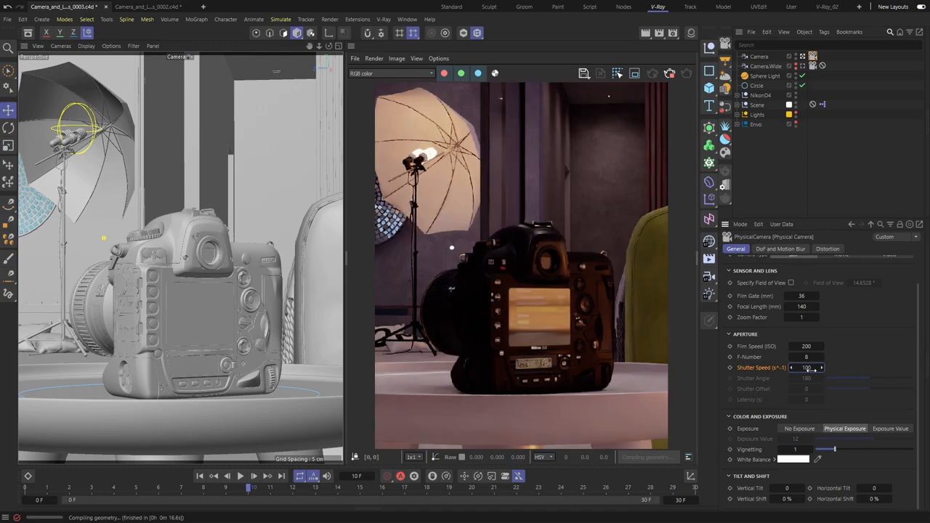
# Step: Adjust the shutter speed, then switch the camera's exposure mode to Exposure Value
pyautogui.click(806, 366)
pyautogui.write('40')
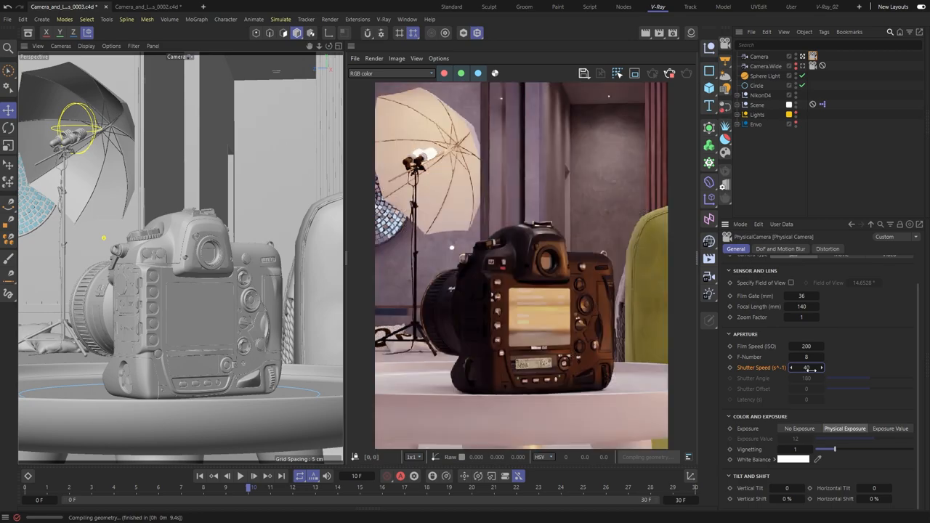
pyautogui.click(822, 367)
pyautogui.write('300')
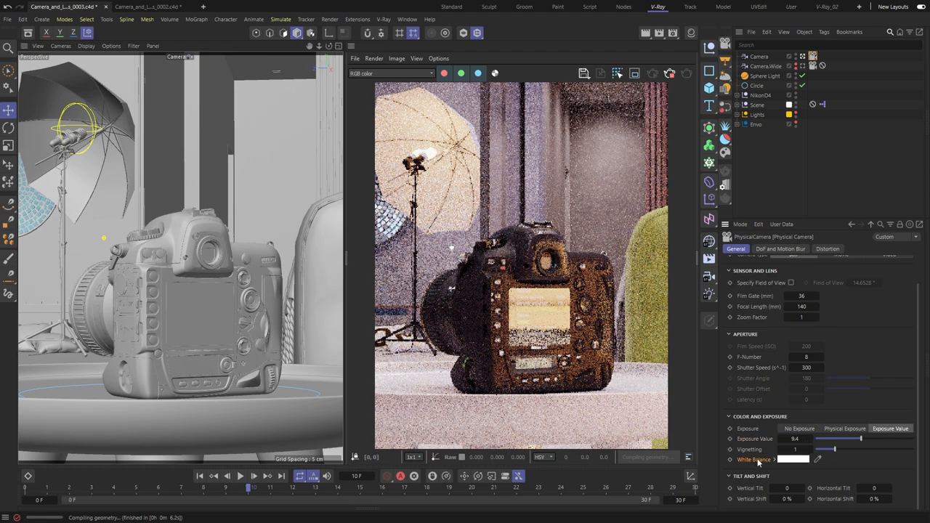
# Step: Give the camera a warm orange white balance so the render turns cool blue
pyautogui.click(793, 459)
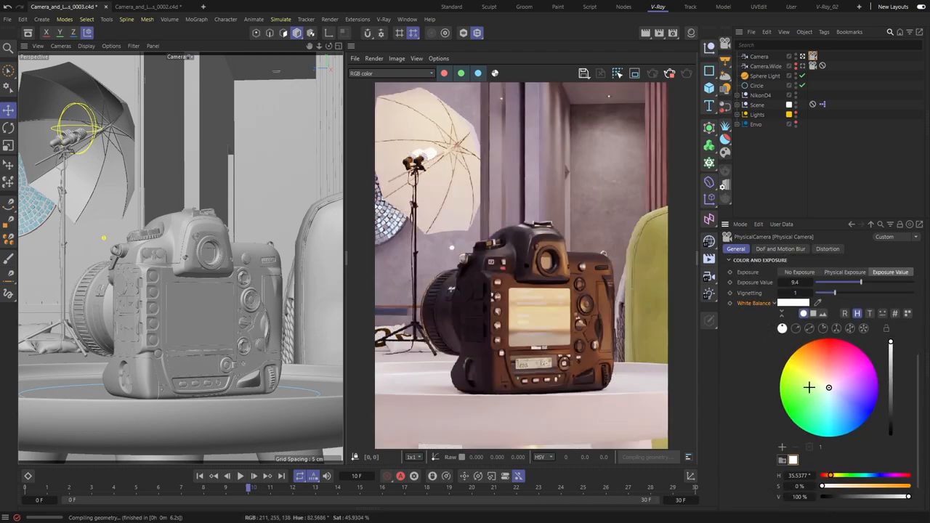
pyautogui.click(837, 396)
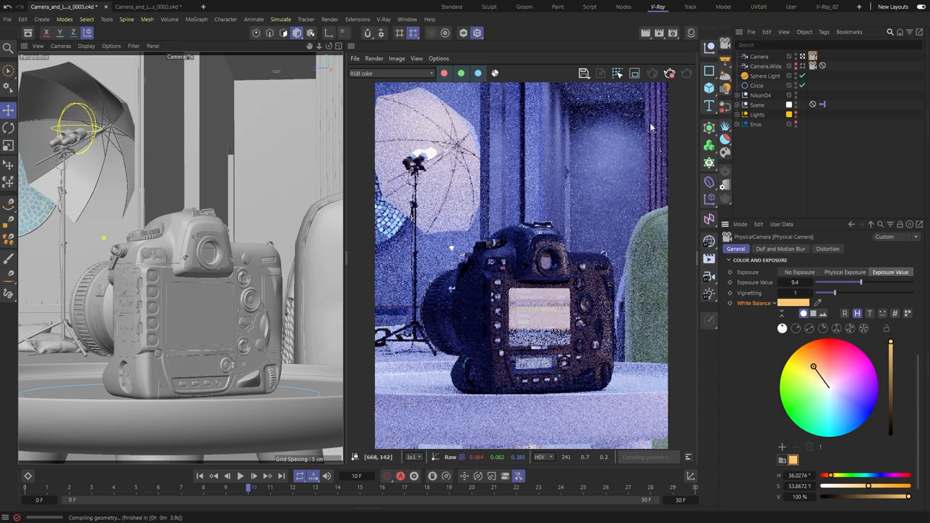
pyautogui.click(329, 19)
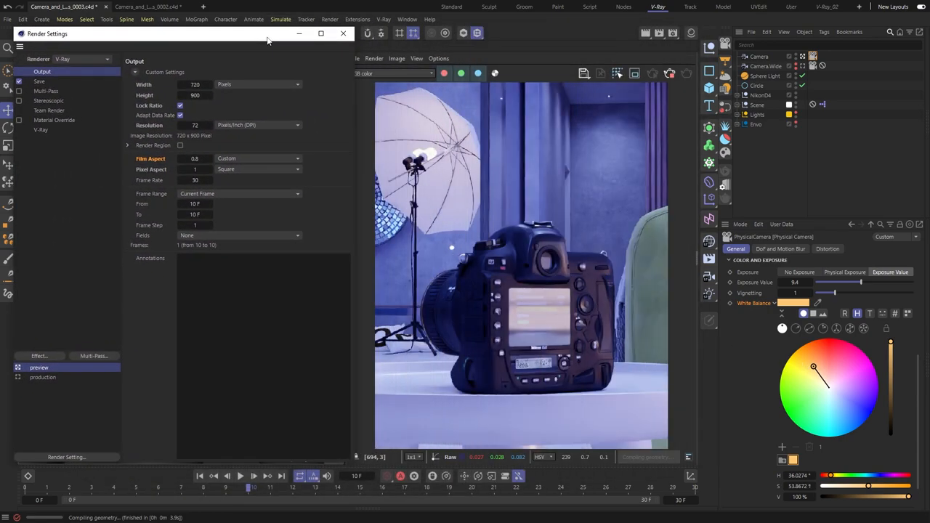
# Step: Enable automatic white balance in the V-Ray camera override settings
pyautogui.click(41, 129)
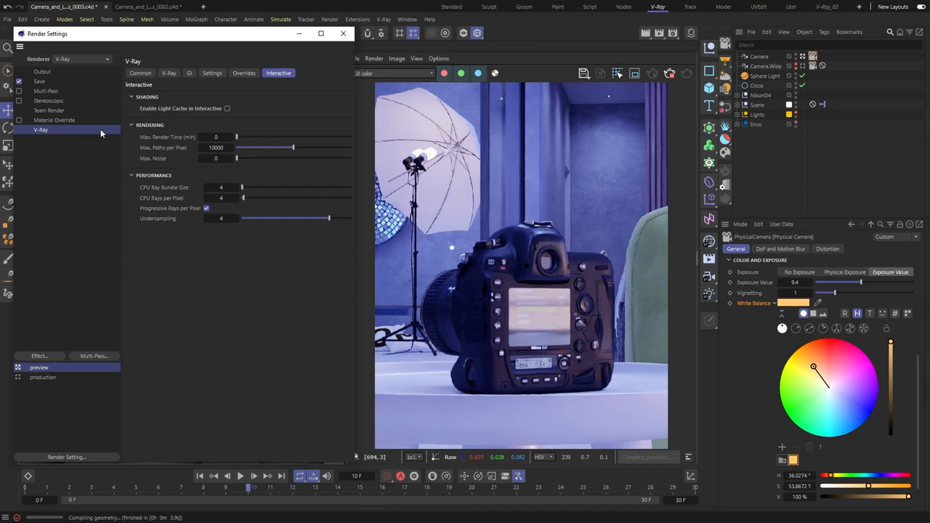
pyautogui.moveTo(238, 84)
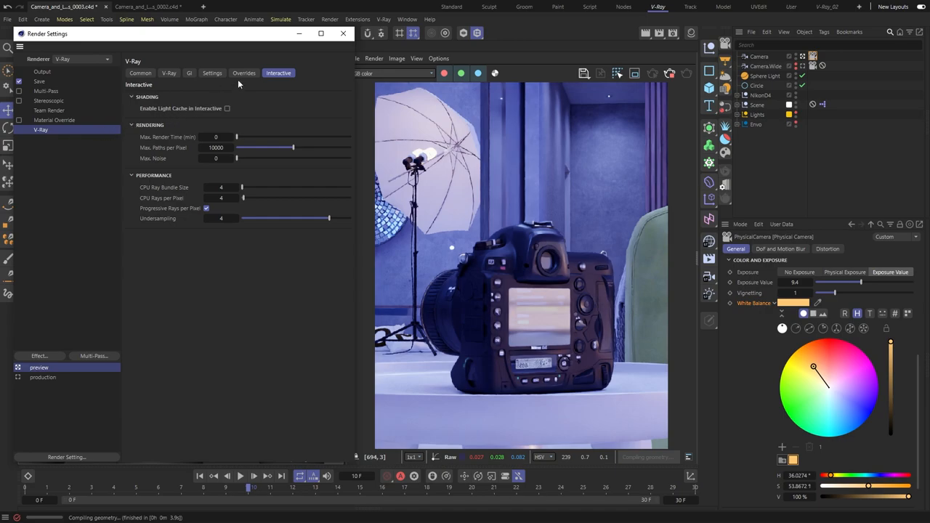
pyautogui.click(244, 73)
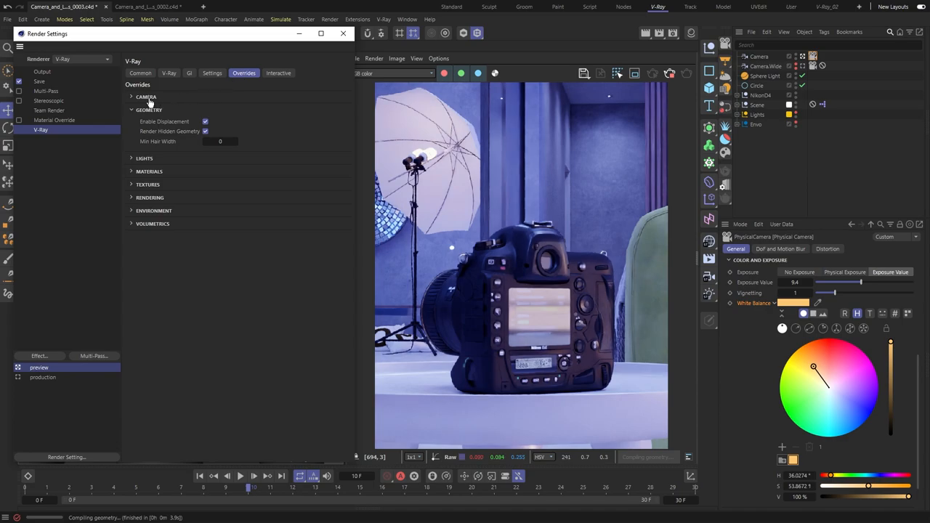
pyautogui.click(145, 96)
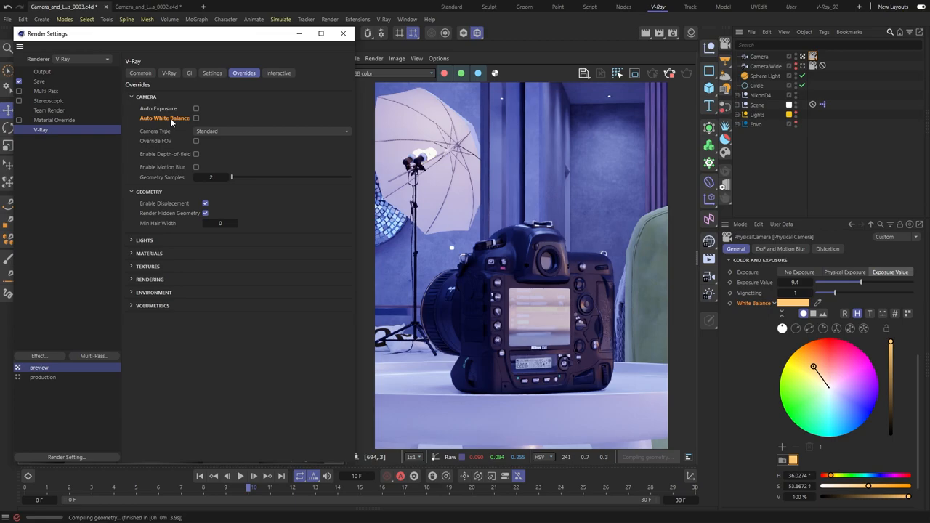
pyautogui.click(200, 118)
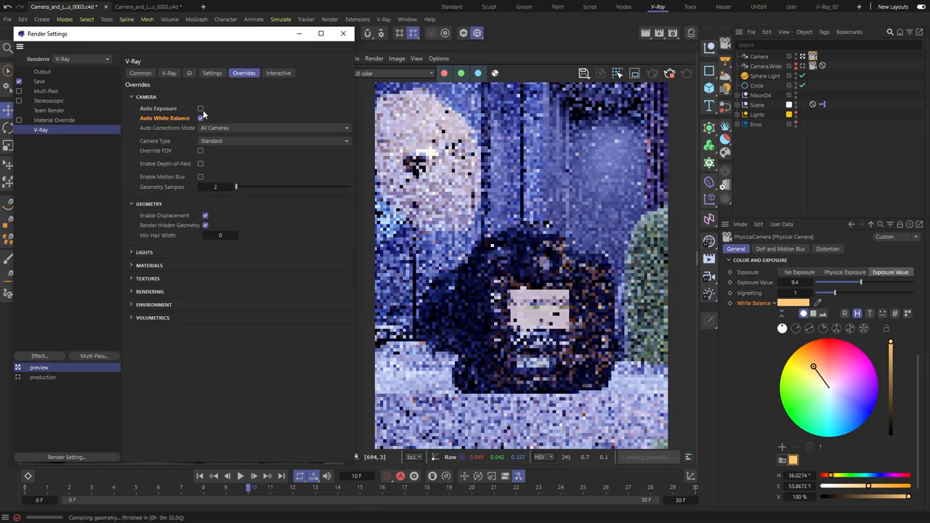
pyautogui.click(200, 108)
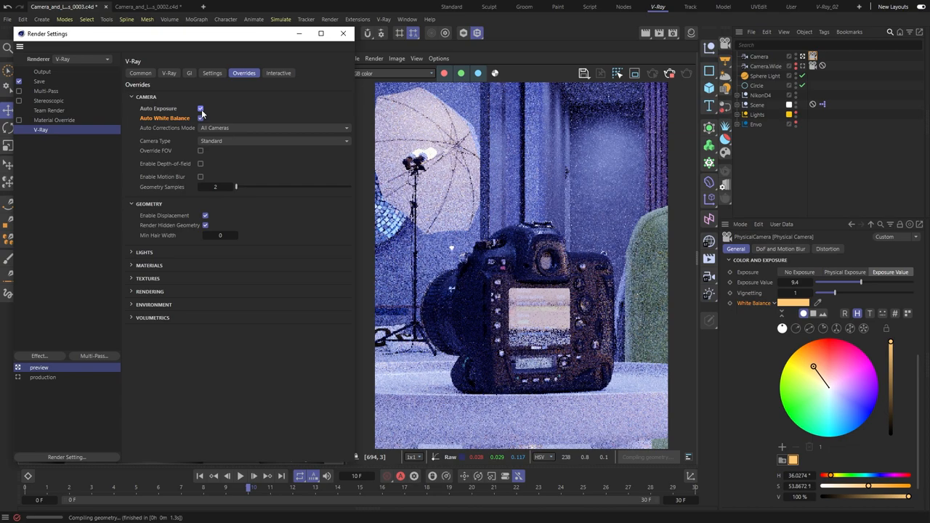
# Step: Keep Light Cache as GI engine, enable it for interactive rendering and restart IPR
pyautogui.click(188, 72)
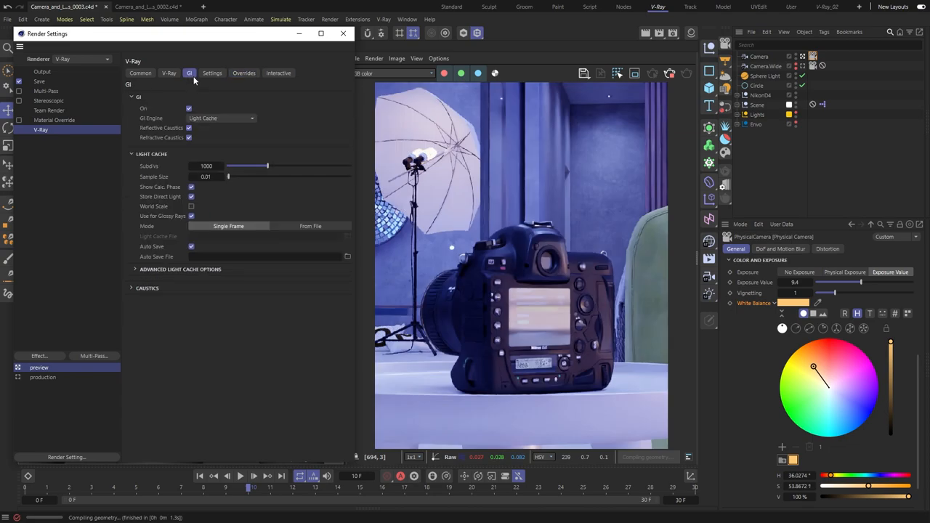
pyautogui.click(221, 117)
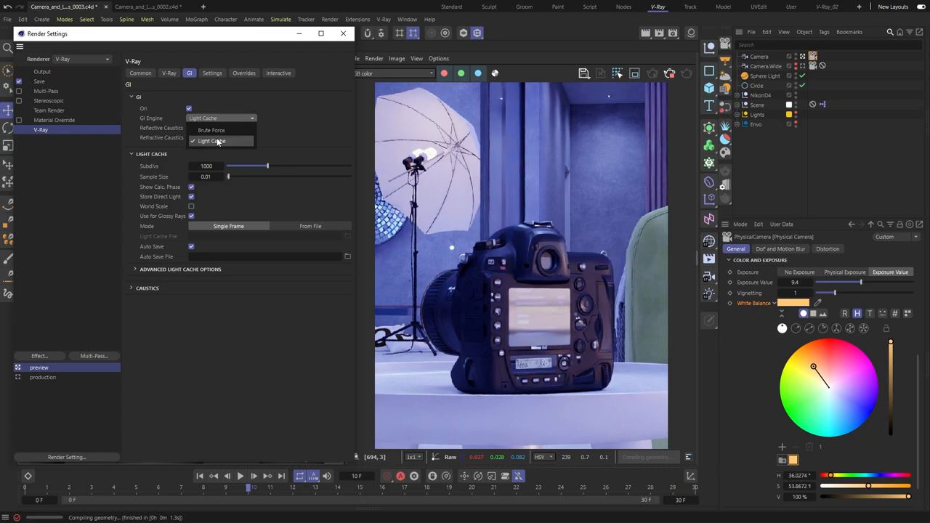
pyautogui.moveTo(232, 143)
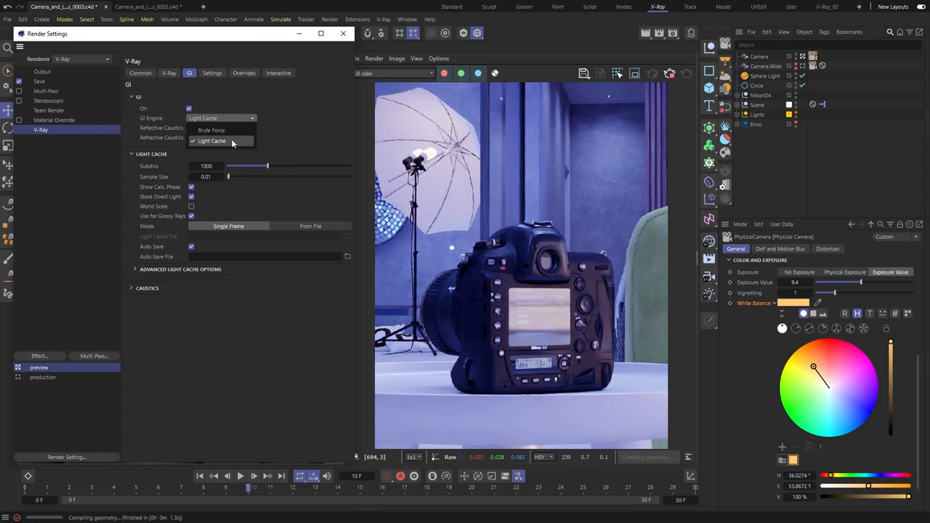
pyautogui.click(279, 72)
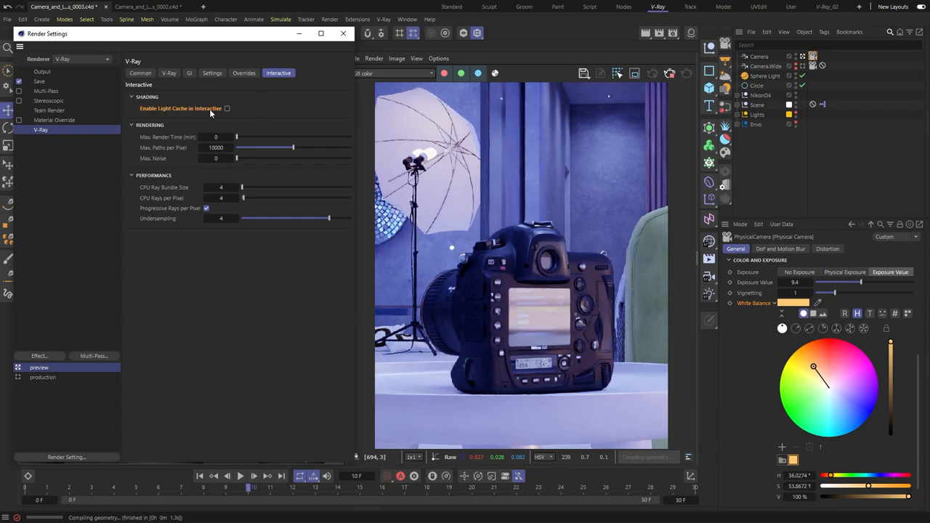
pyautogui.click(226, 107)
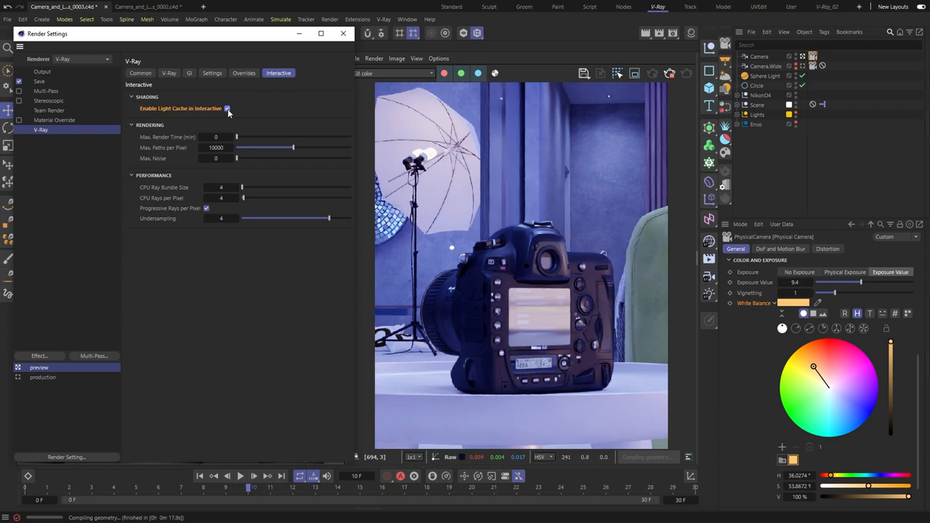
pyautogui.click(226, 108)
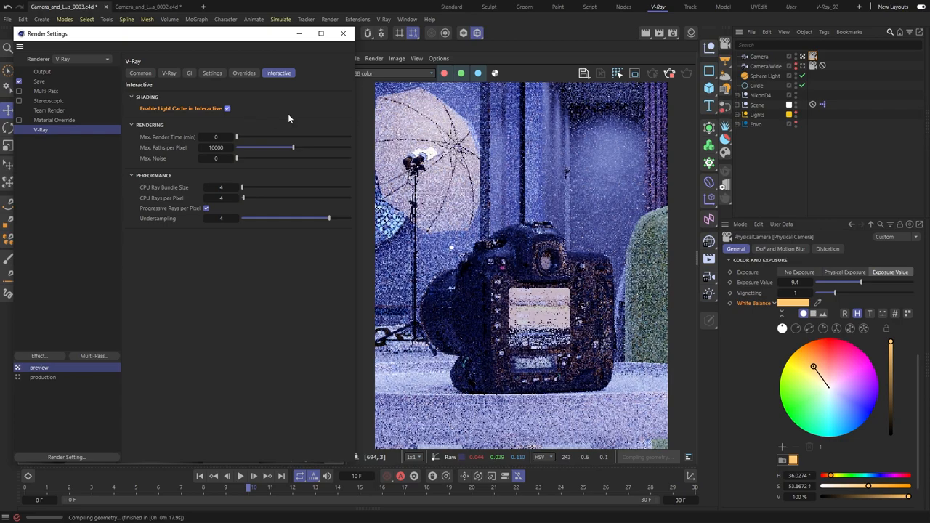
pyautogui.click(375, 58)
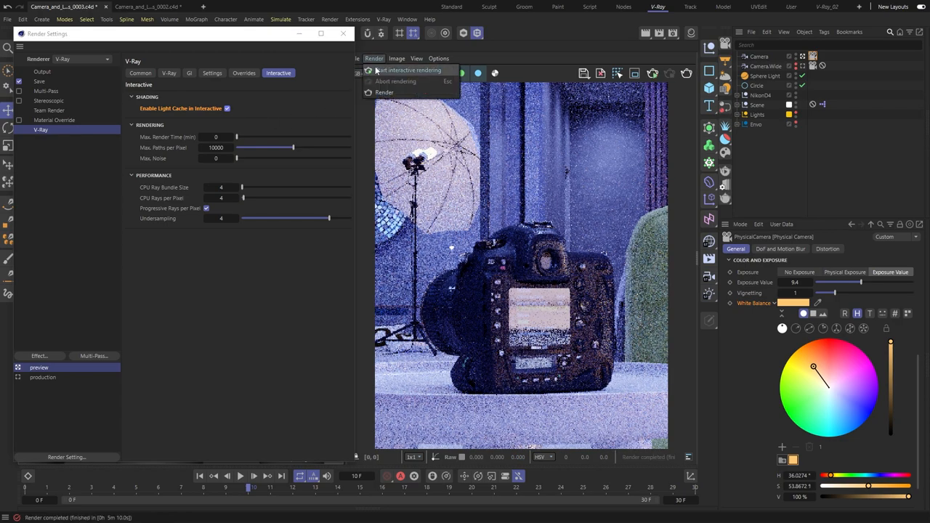
pyautogui.click(407, 70)
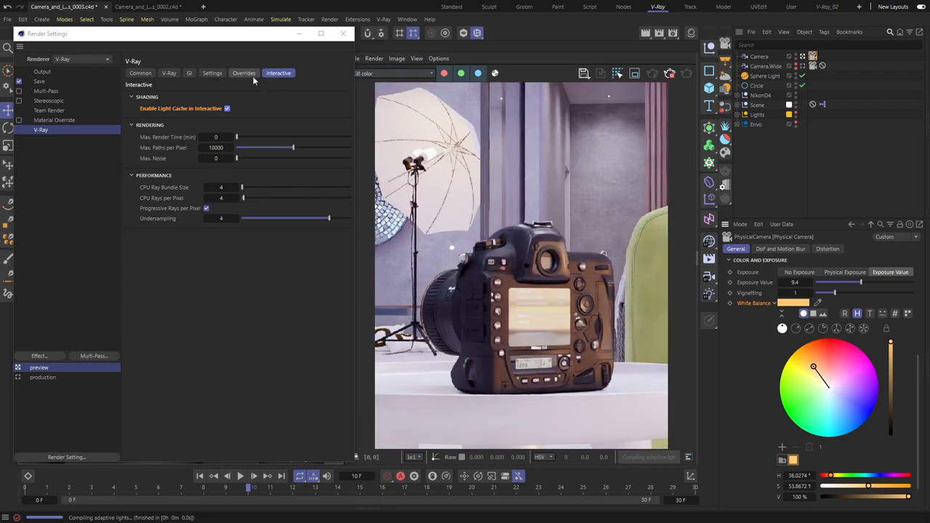
pyautogui.click(244, 72)
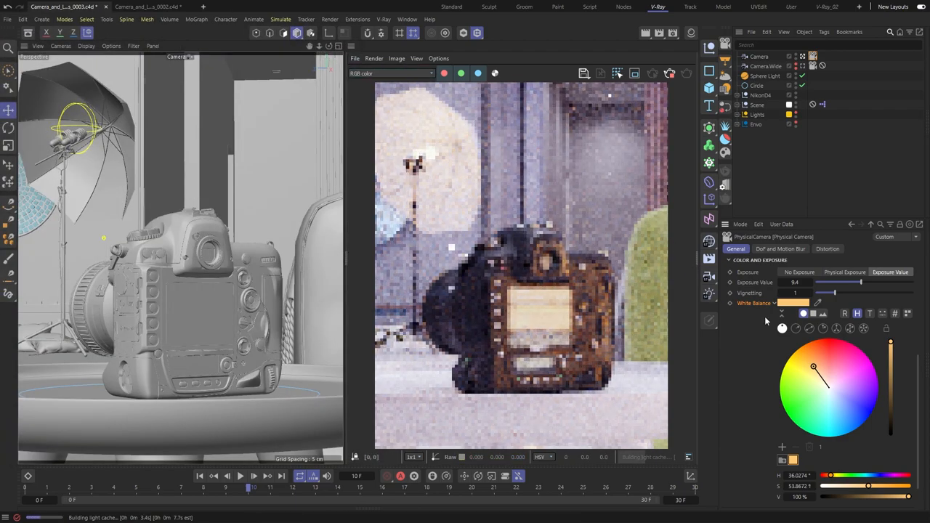
# Step: Expand the physical camera's sensor, aperture and exposure sections while the render refines
pyautogui.rightClick(794, 304)
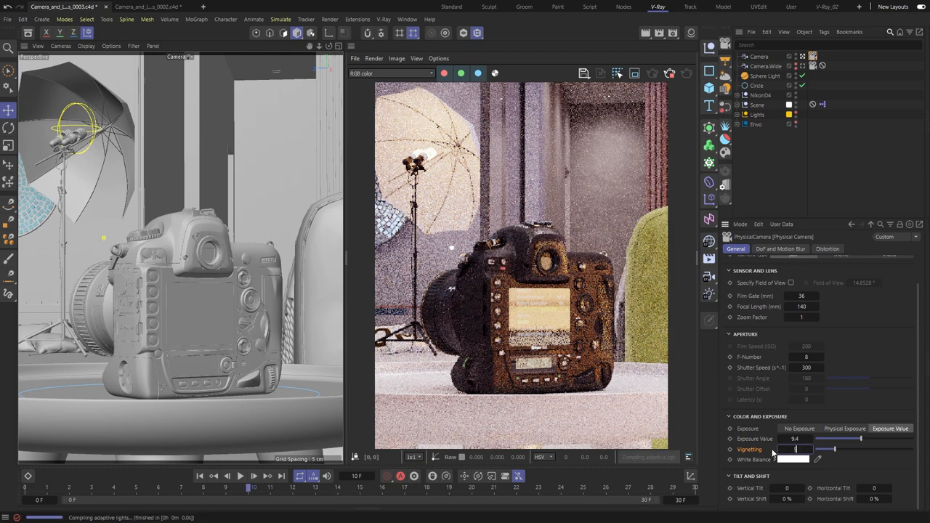
pyautogui.click(793, 449)
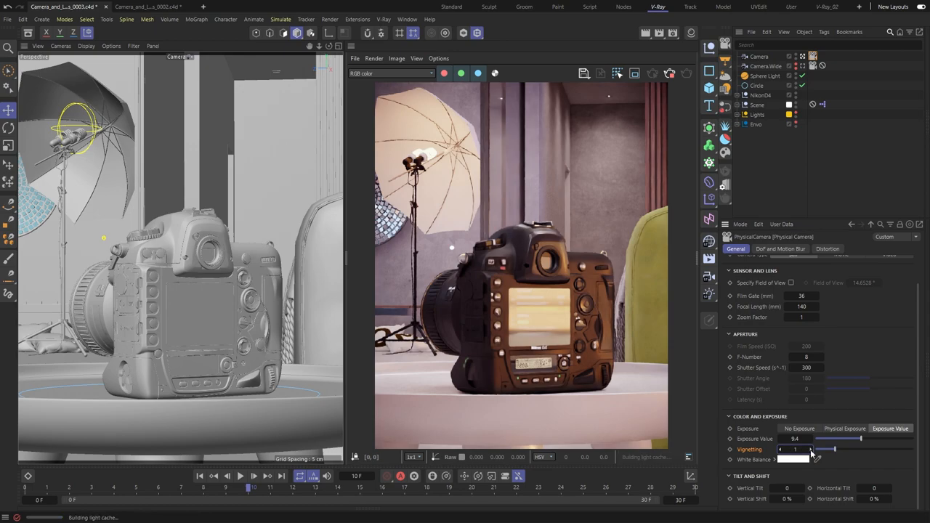
# Step: Enable Depth of Field and set the focus point on the DSLR body in the VFB
pyautogui.click(778, 248)
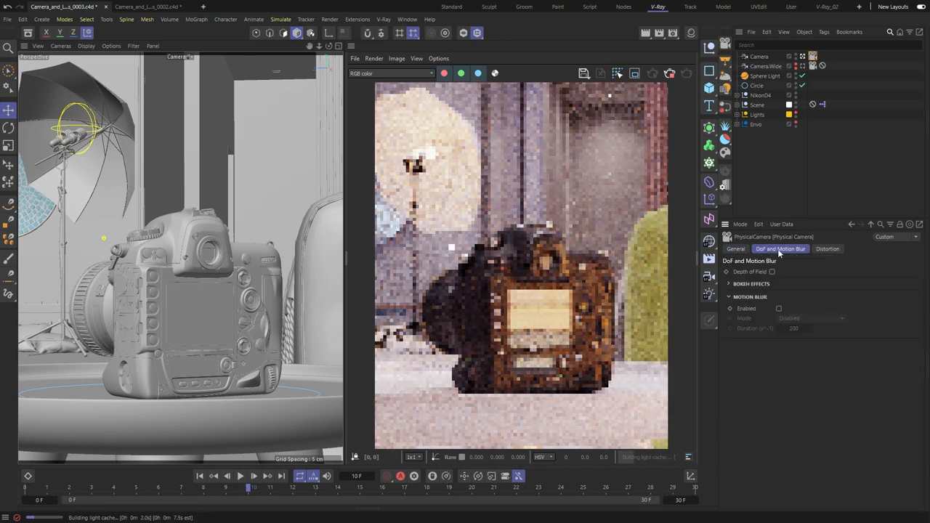
pyautogui.click(773, 272)
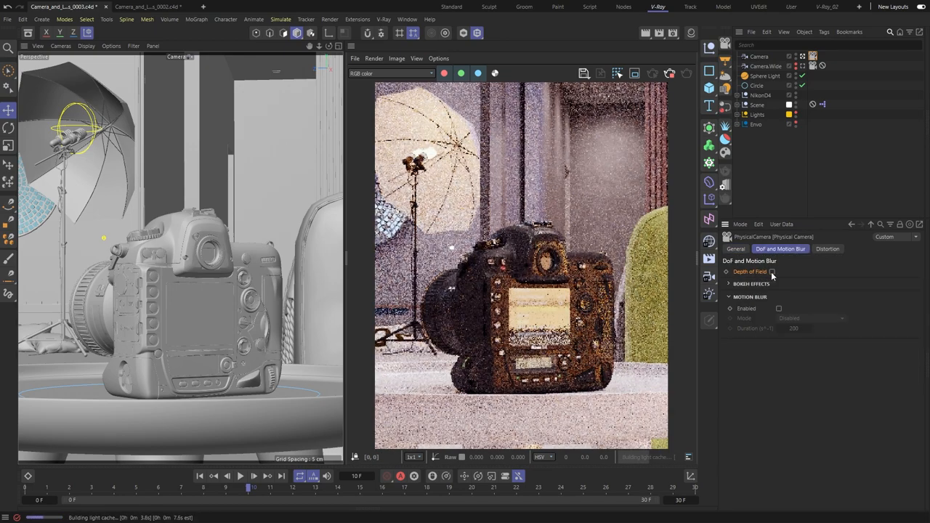
pyautogui.click(773, 271)
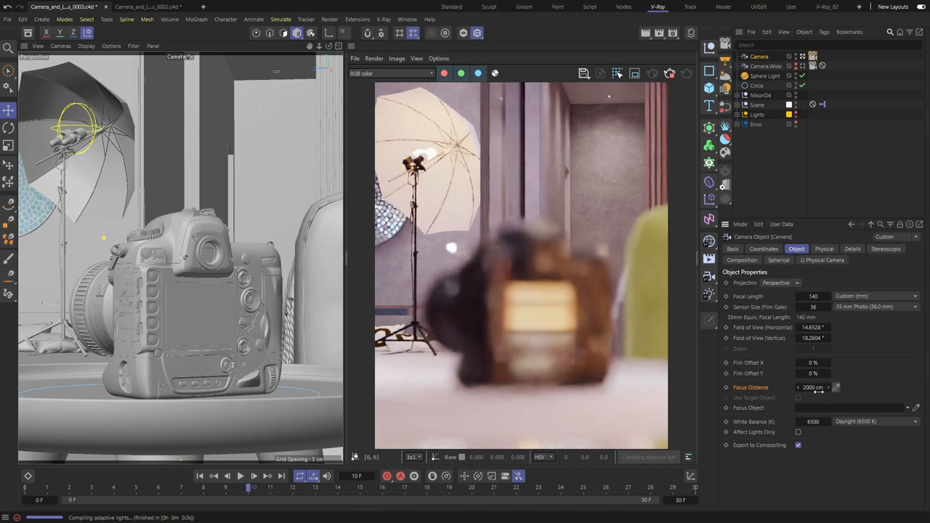
pyautogui.moveTo(480, 253)
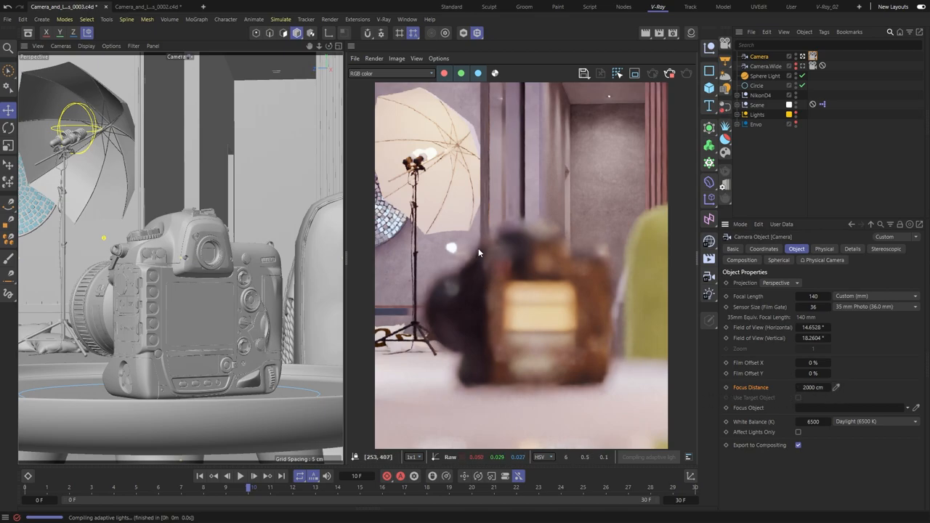
pyautogui.rightClick(480, 254)
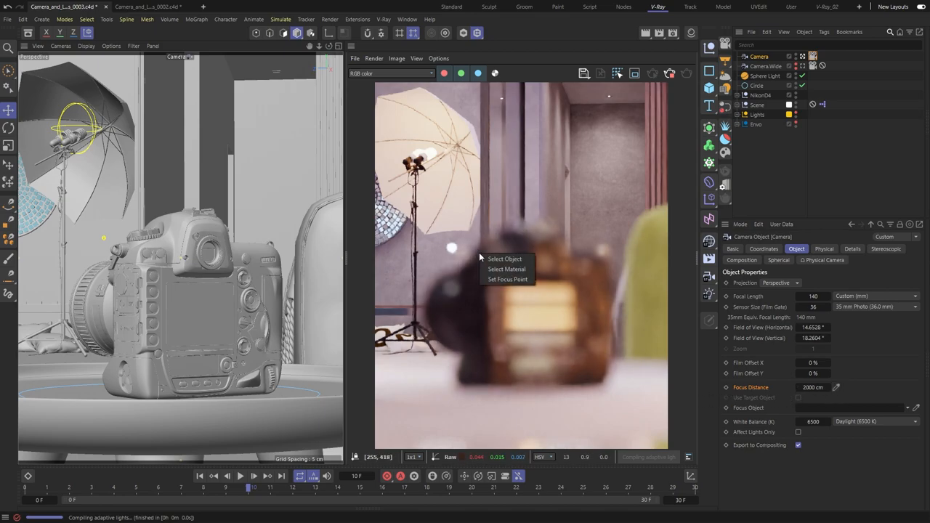
pyautogui.moveTo(499, 278)
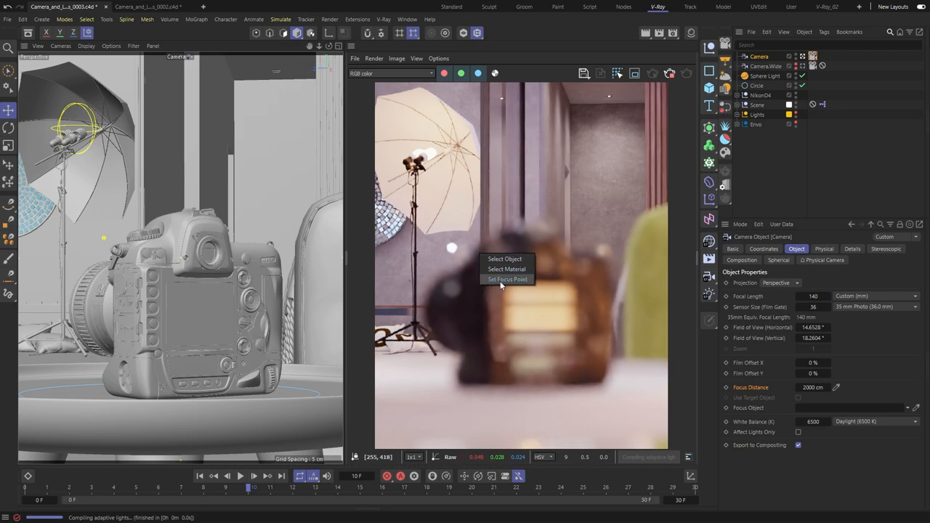
pyautogui.click(509, 279)
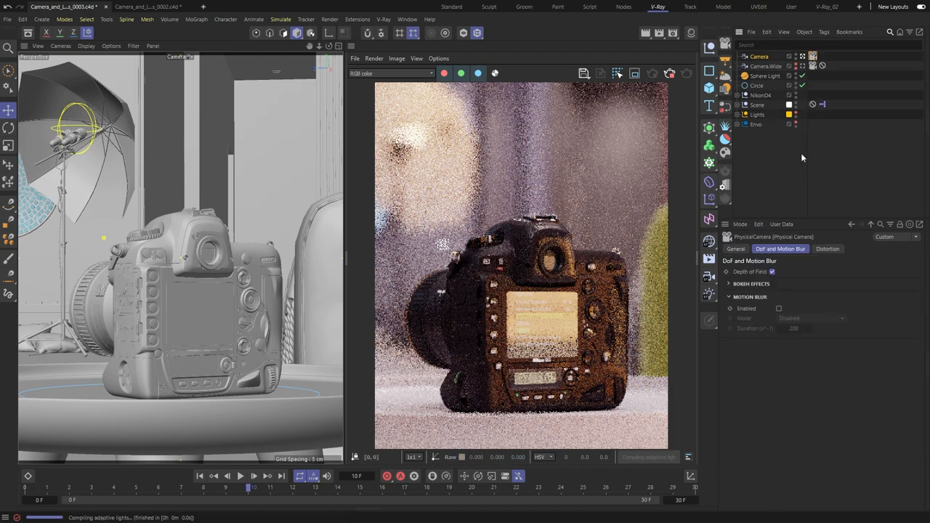
# Step: Edit the physical camera's F-Number under Aperture to change depth-of-field strength
pyautogui.click(735, 248)
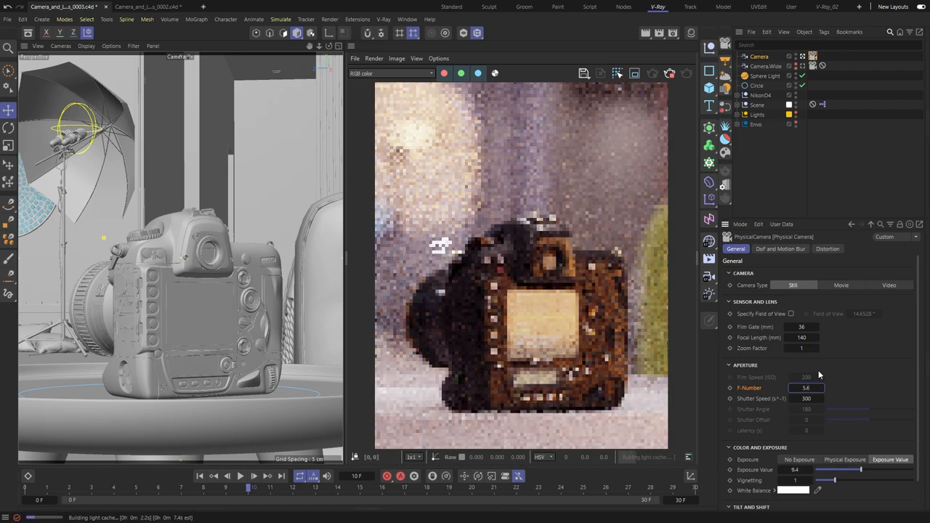
pyautogui.click(779, 248)
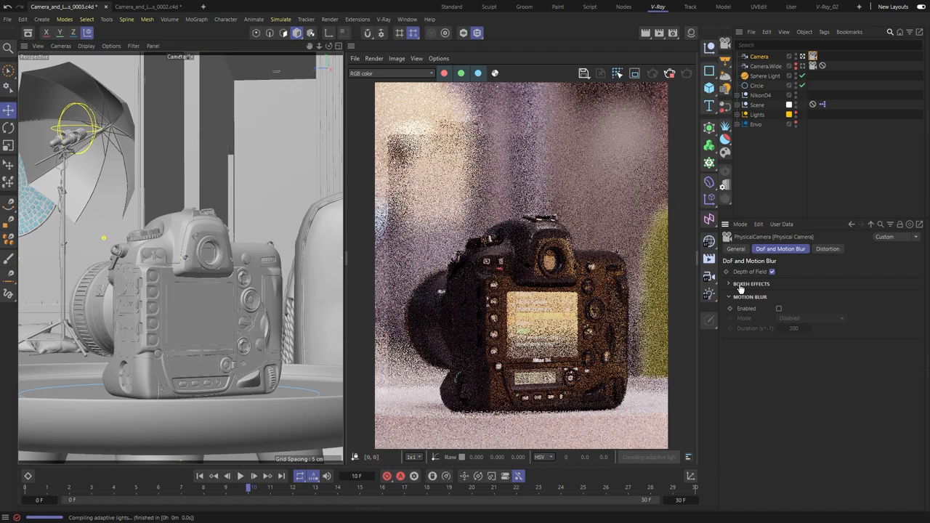
# Step: Enable the custom aperture shape and try out blade count, bokeh rotation and center bias
pyautogui.click(729, 283)
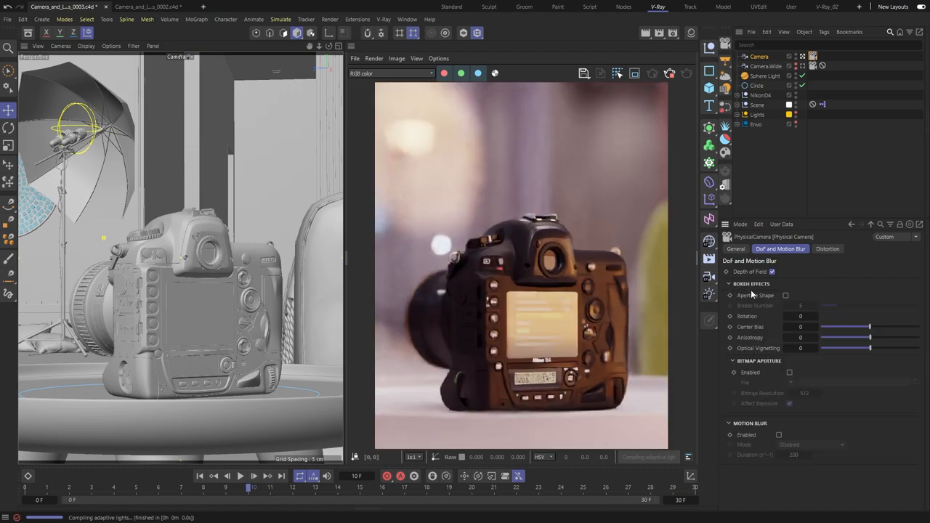
pyautogui.click(784, 295)
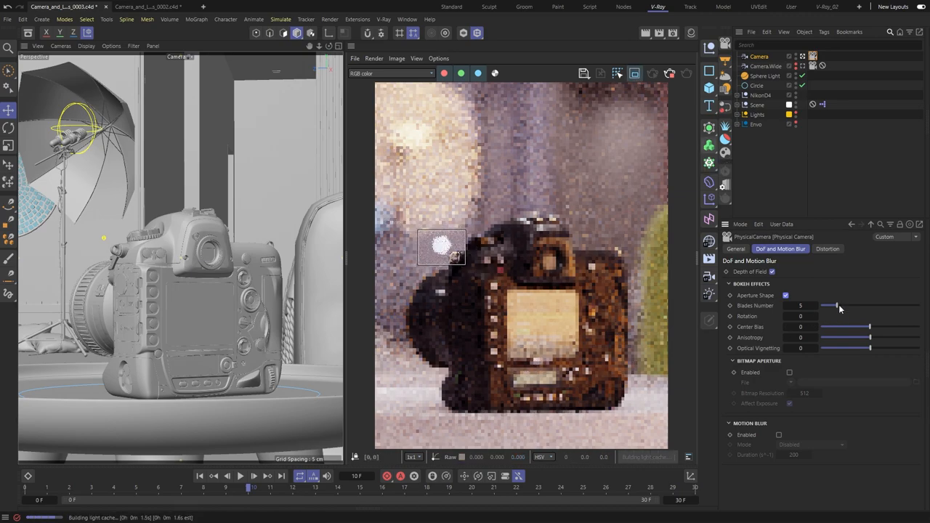
pyautogui.moveTo(836, 305); pyautogui.dragTo(825, 305)
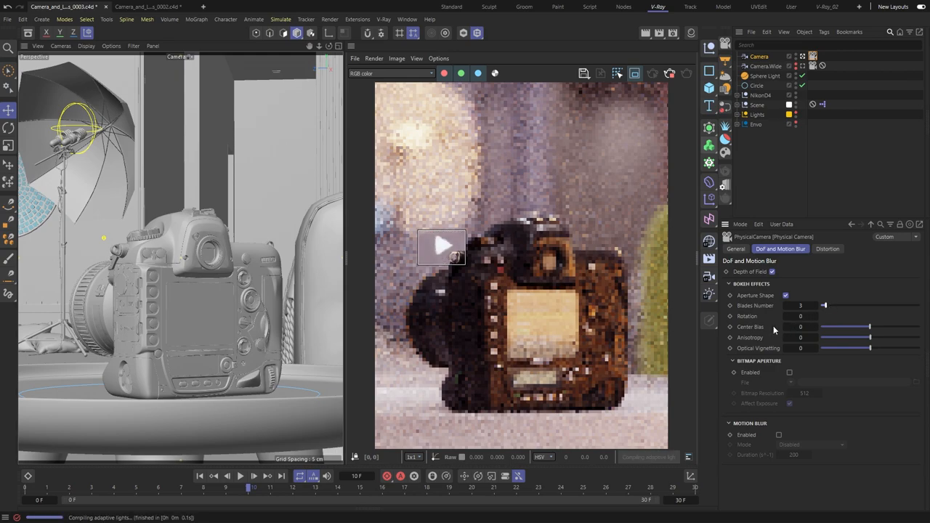
pyautogui.tripleClick(800, 317)
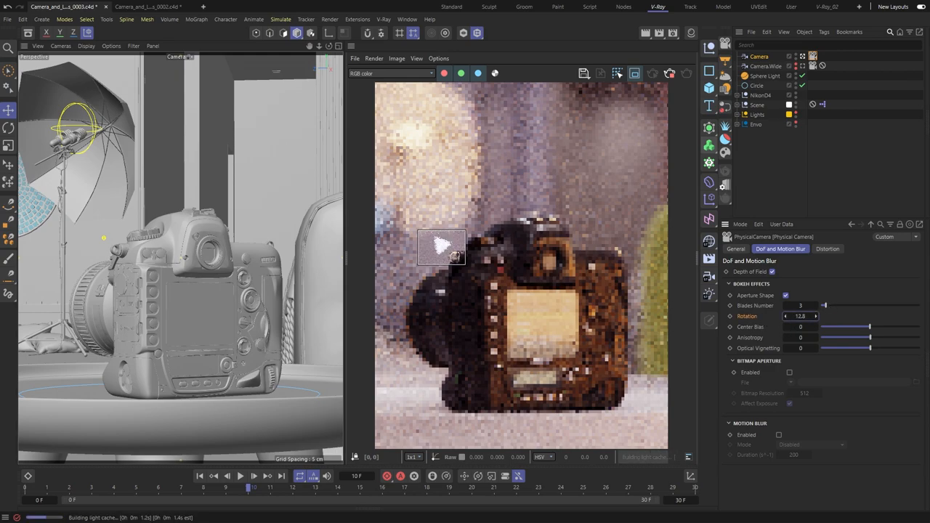
pyautogui.moveTo(826, 325); pyautogui.dragTo(869, 332)
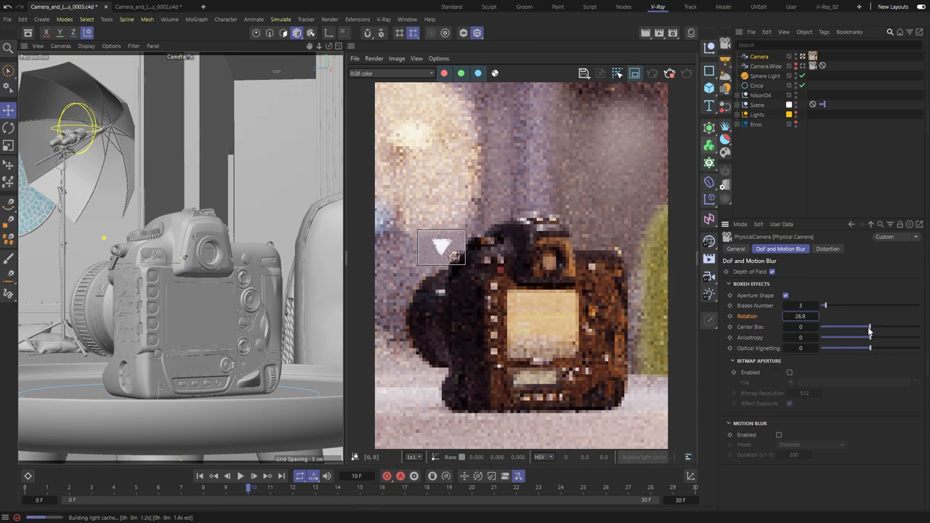
pyautogui.moveTo(869, 326); pyautogui.dragTo(860, 331)
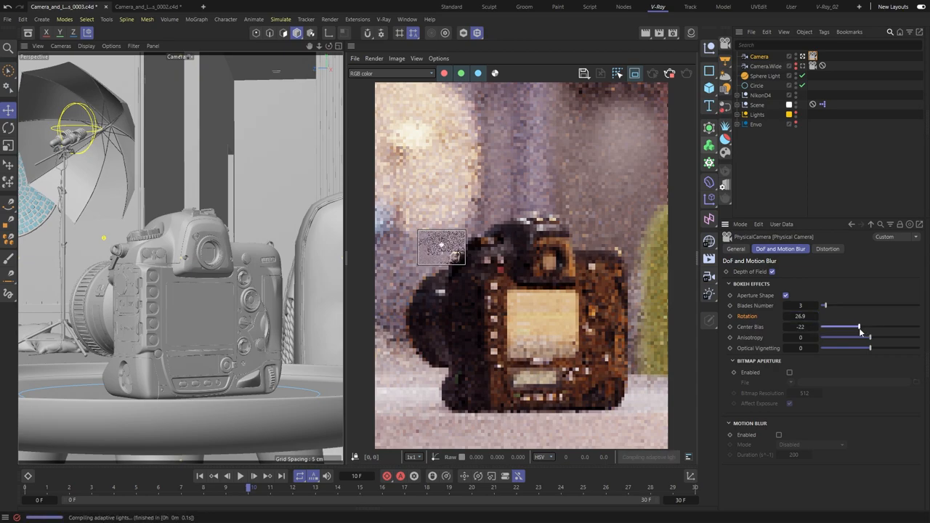
pyautogui.moveTo(821, 305); pyautogui.dragTo(831, 305)
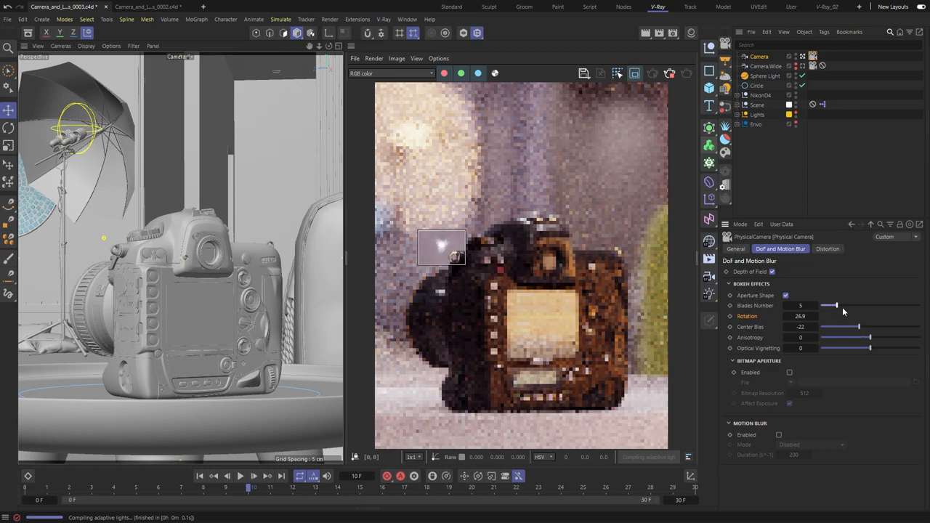
pyautogui.moveTo(860, 329)
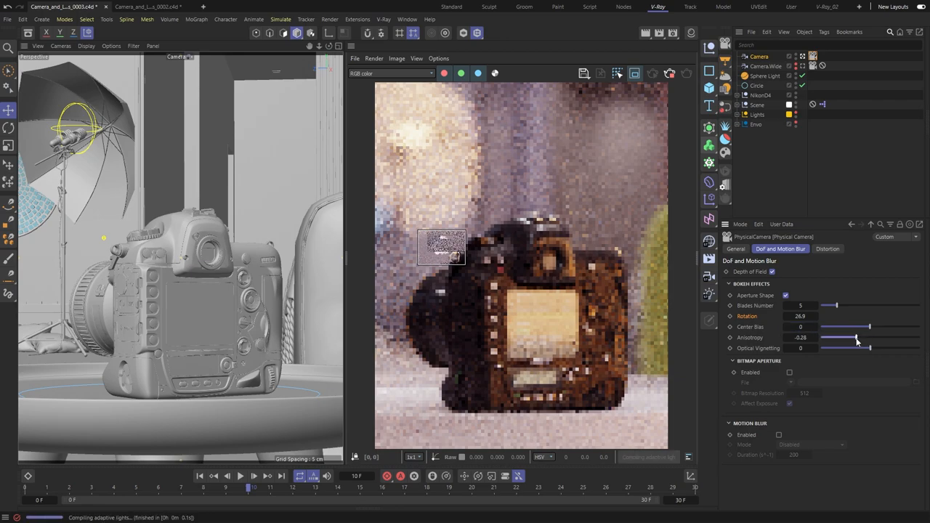
# Step: Adjust the bokeh anisotropy, then switch the blade-shaped aperture off again
pyautogui.moveTo(857, 337); pyautogui.dragTo(880, 337)
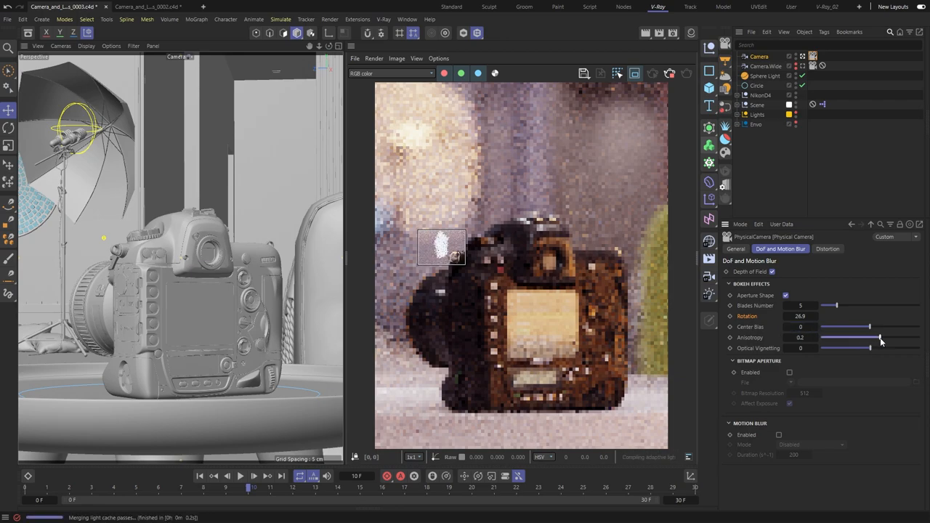
pyautogui.moveTo(860, 337); pyautogui.dragTo(880, 337)
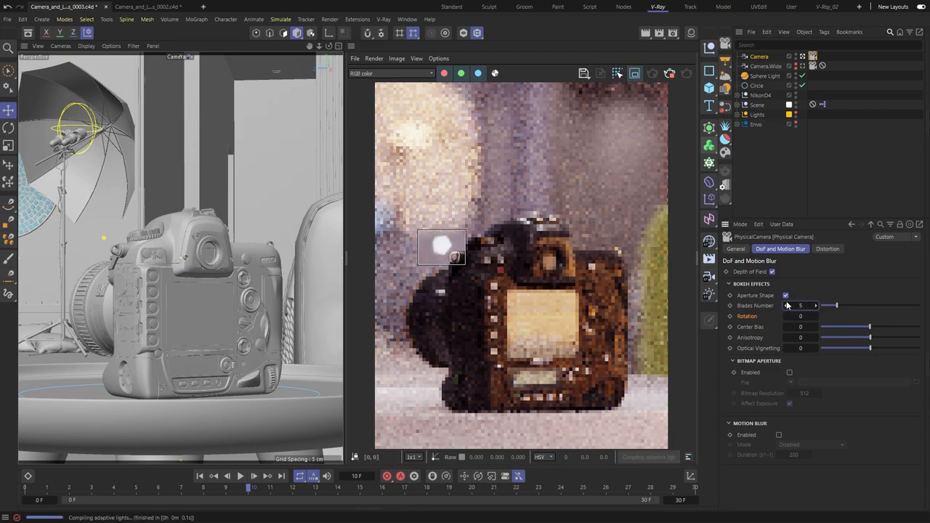
pyautogui.click(784, 297)
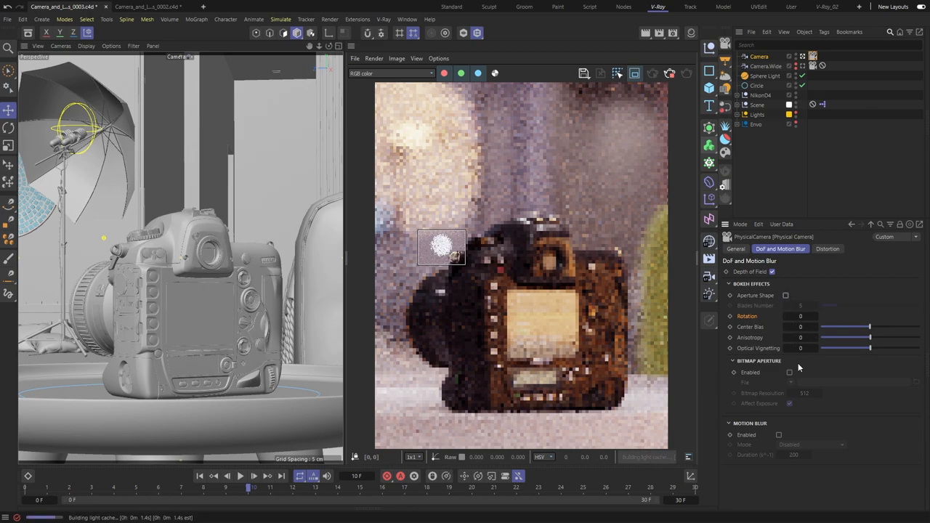
# Step: Enable Bitmap Aperture so a custom aperture image shapes the bokeh
pyautogui.click(789, 371)
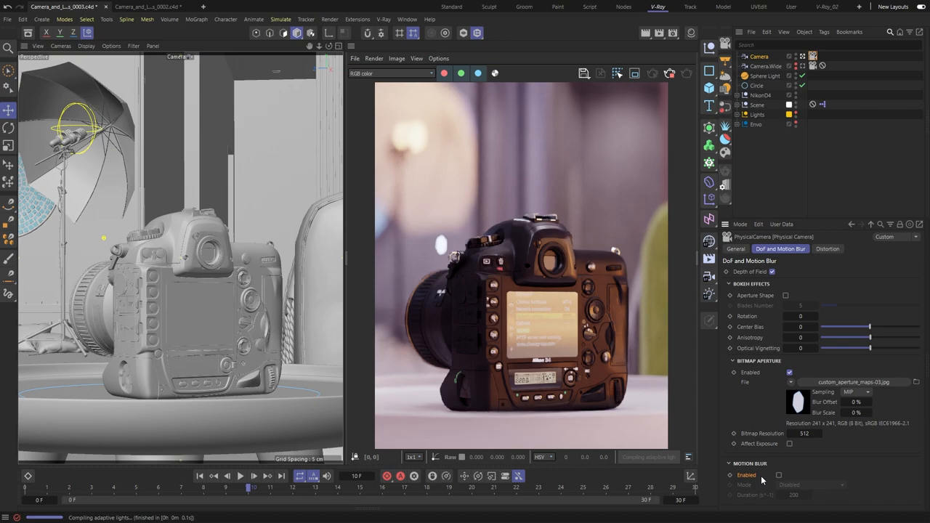
# Step: Enable Motion Blur, choose its mode, move to an animated frame and restart the interactive render
pyautogui.click(778, 475)
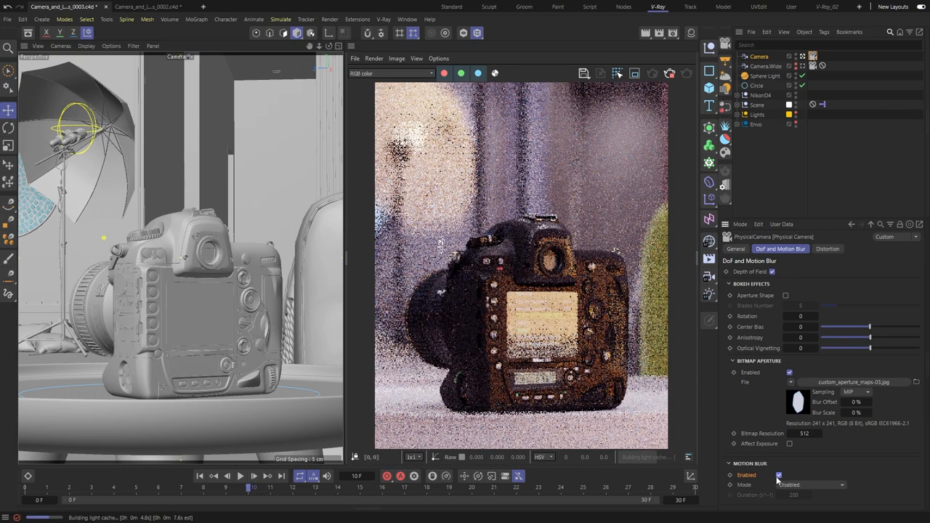
pyautogui.click(134, 488)
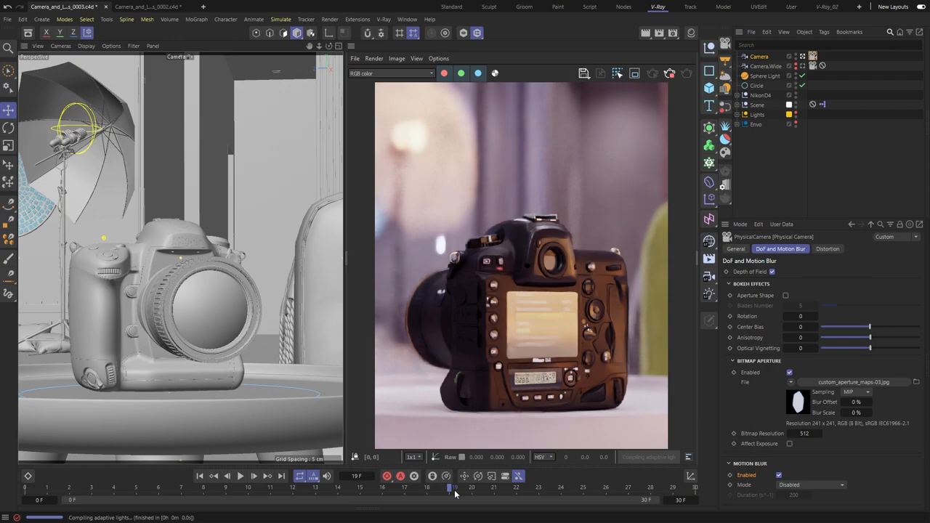
pyautogui.moveTo(448, 494)
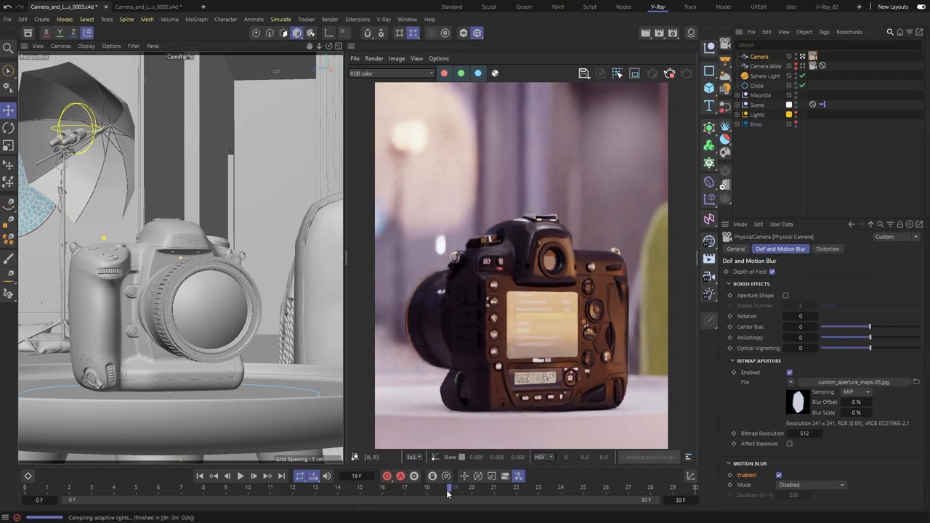
pyautogui.click(253, 488)
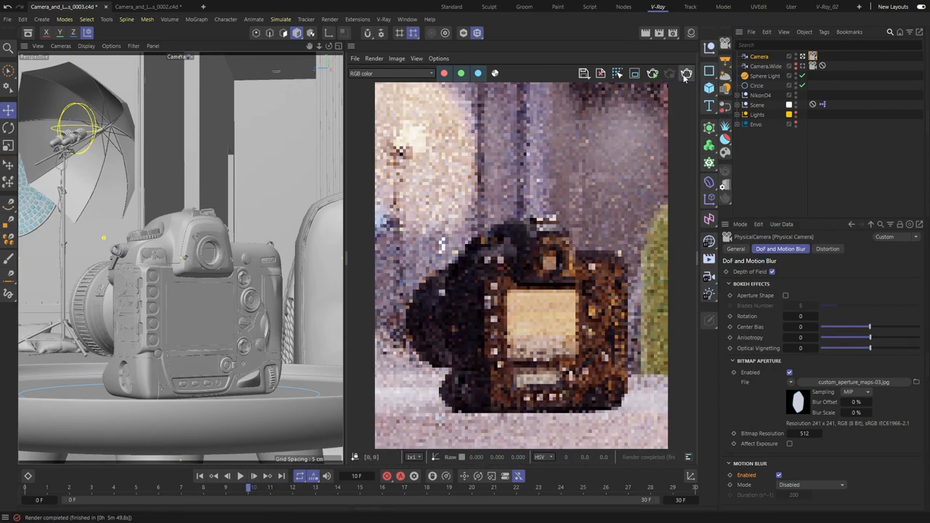
pyautogui.click(685, 73)
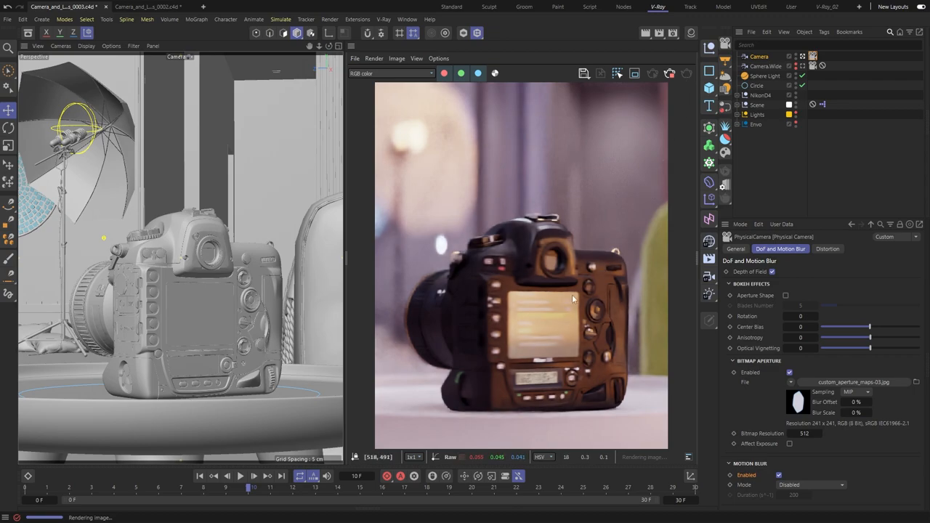
pyautogui.moveTo(505, 326)
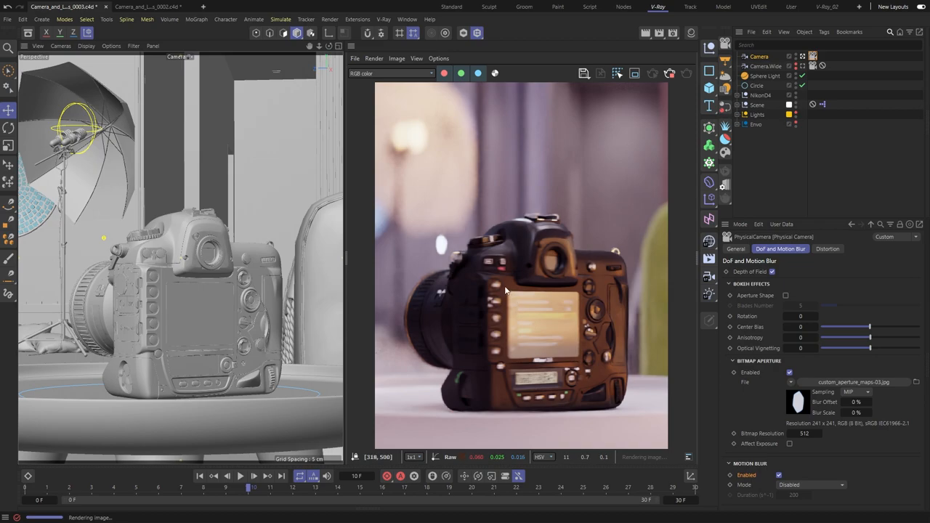
pyautogui.moveTo(683, 70)
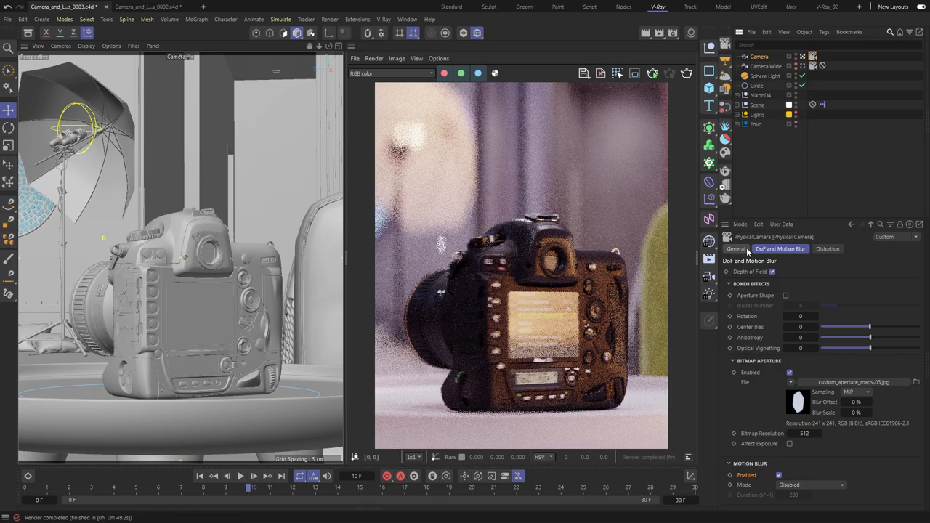
# Step: Enter a much slower Shutter Speed value, confirm it, and view the heavily blurred render
pyautogui.click(735, 248)
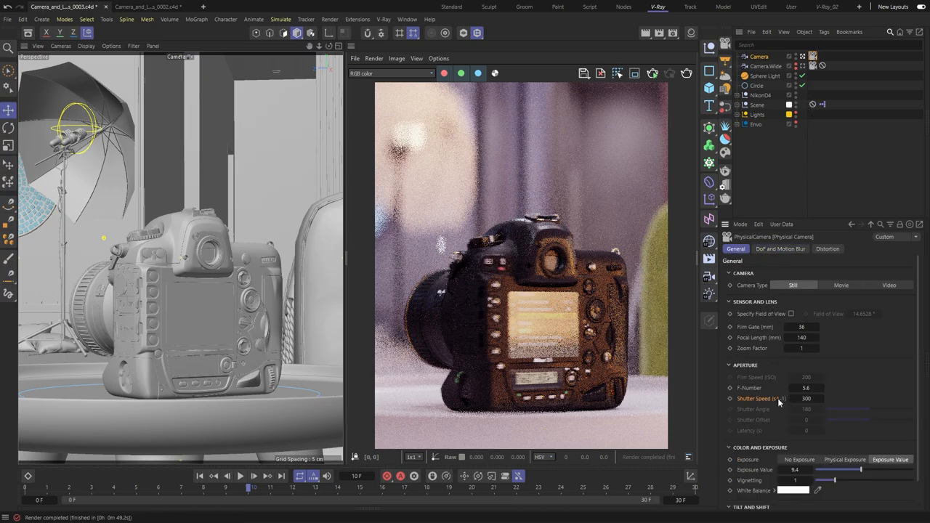
pyautogui.tripleClick(805, 398)
pyautogui.write('50')
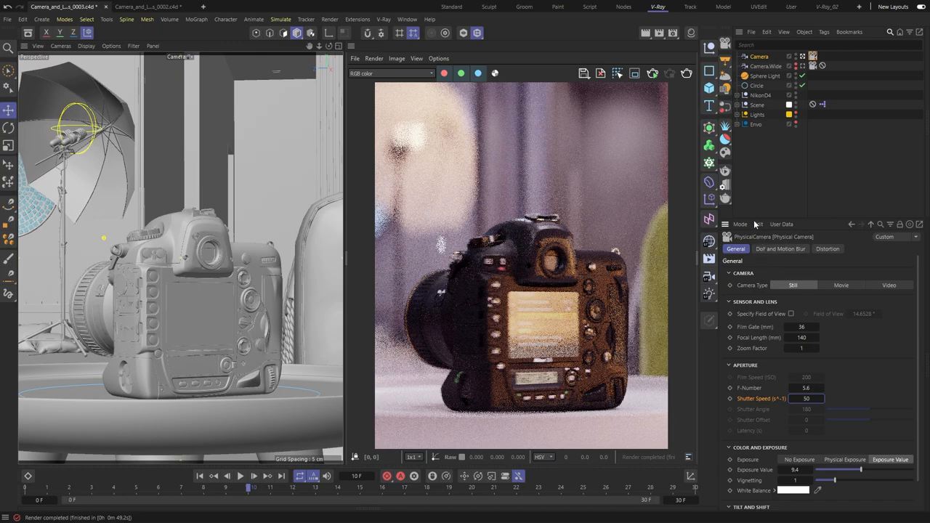
pyautogui.click(686, 73)
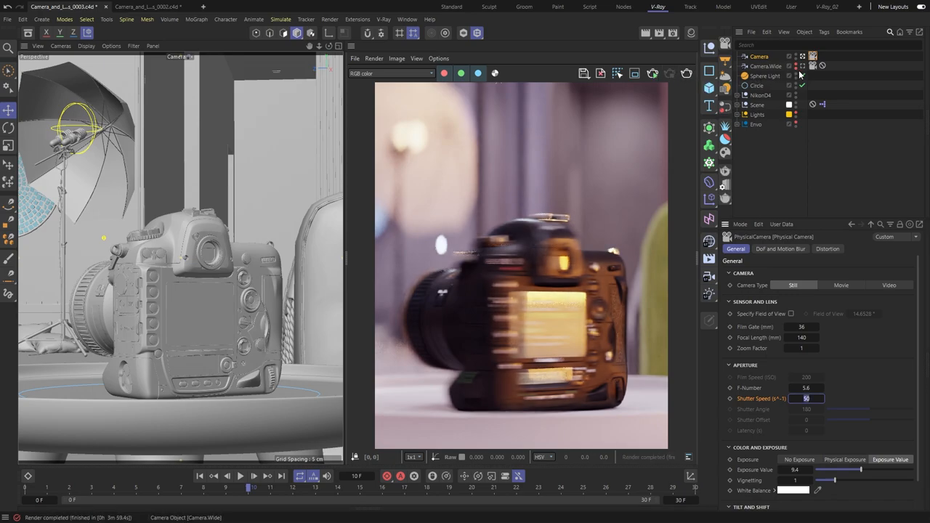
pyautogui.click(802, 67)
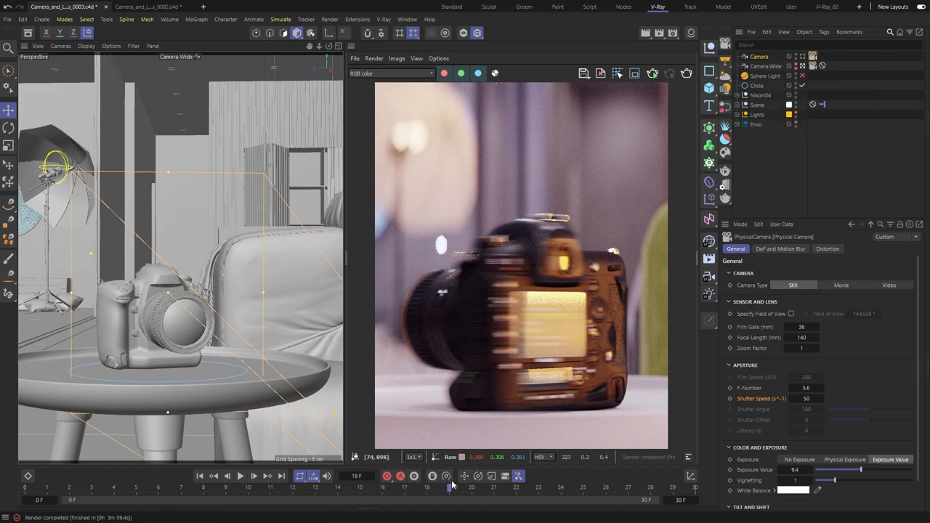
# Step: Activate the Lens Effects glare layer in the V-Ray frame buffer
pyautogui.click(472, 486)
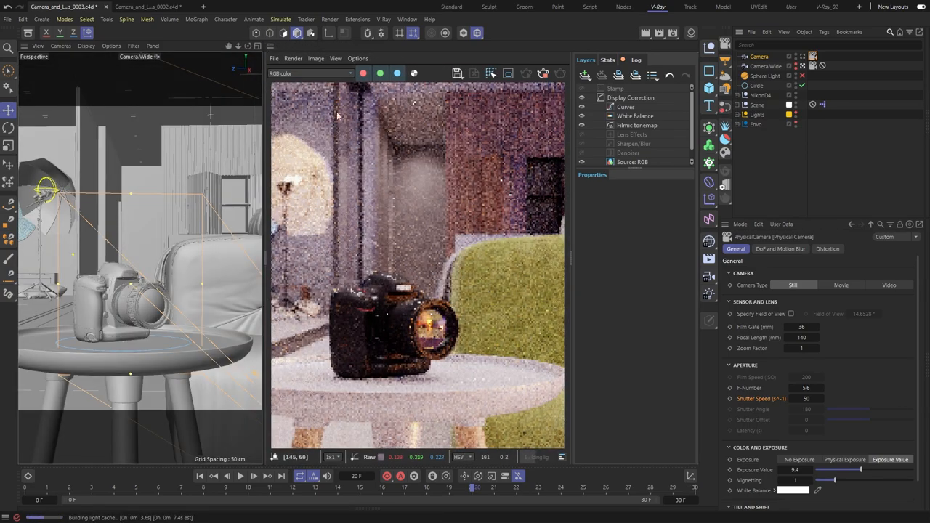
pyautogui.click(630, 134)
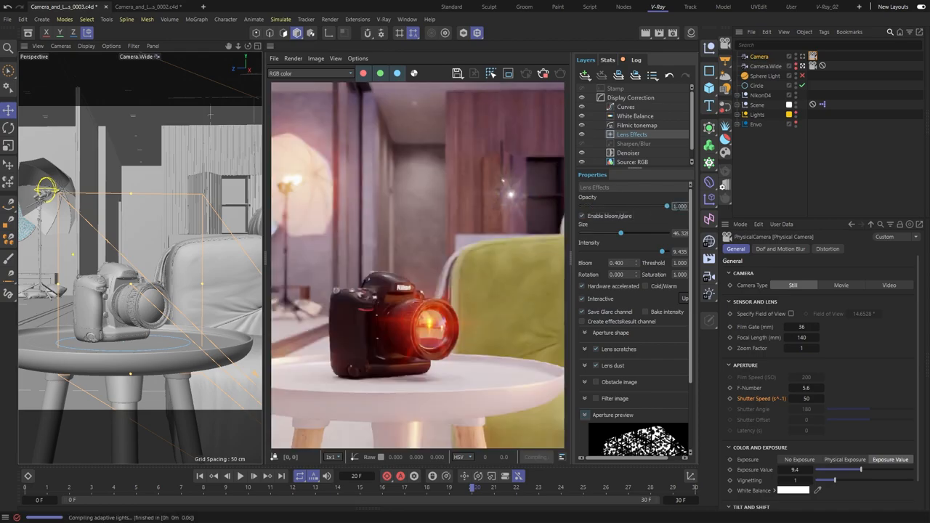
pyautogui.click(677, 206)
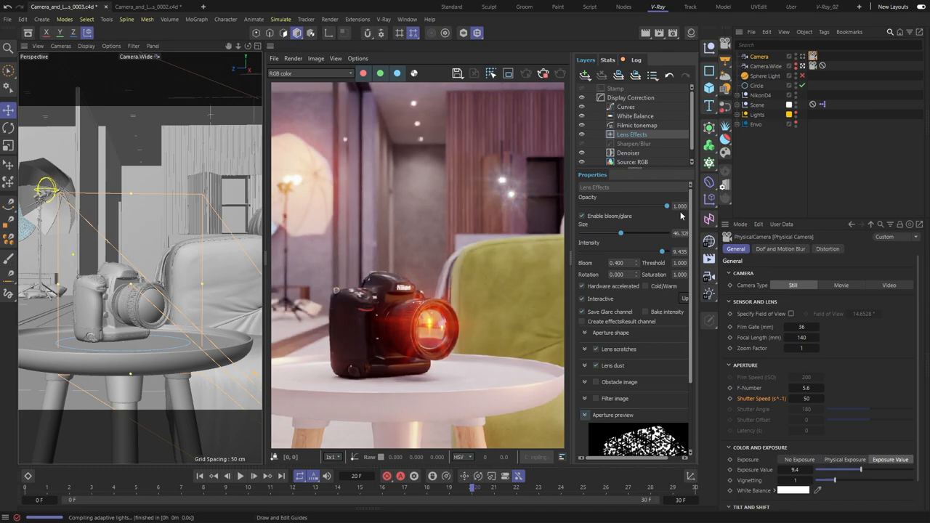
pyautogui.moveTo(644, 238)
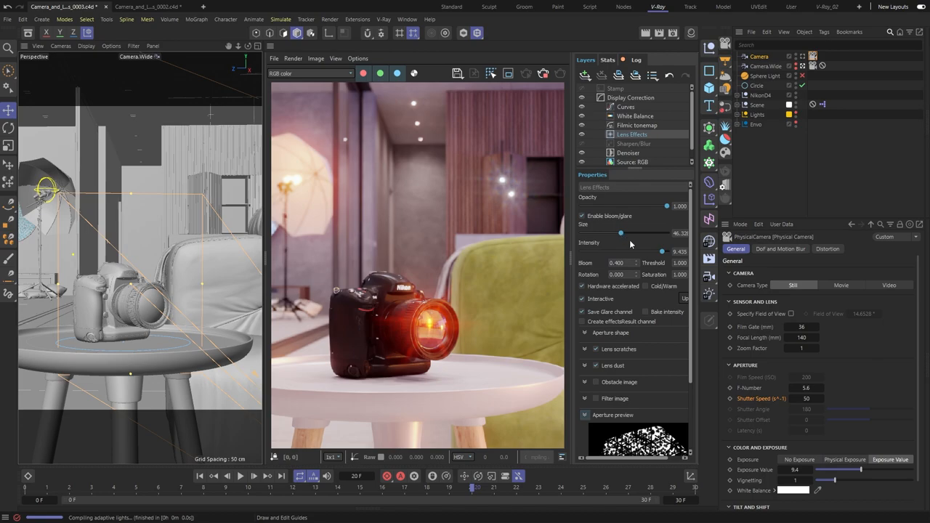
# Step: Tune the glare intensity and toggle the Lens scratches effect
pyautogui.moveTo(661, 251); pyautogui.dragTo(608, 251)
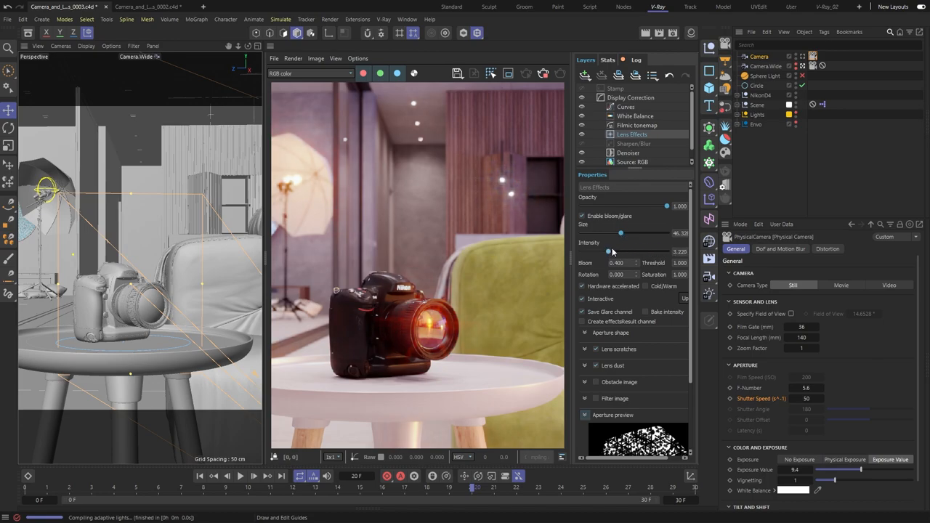
pyautogui.moveTo(609, 252); pyautogui.dragTo(659, 252)
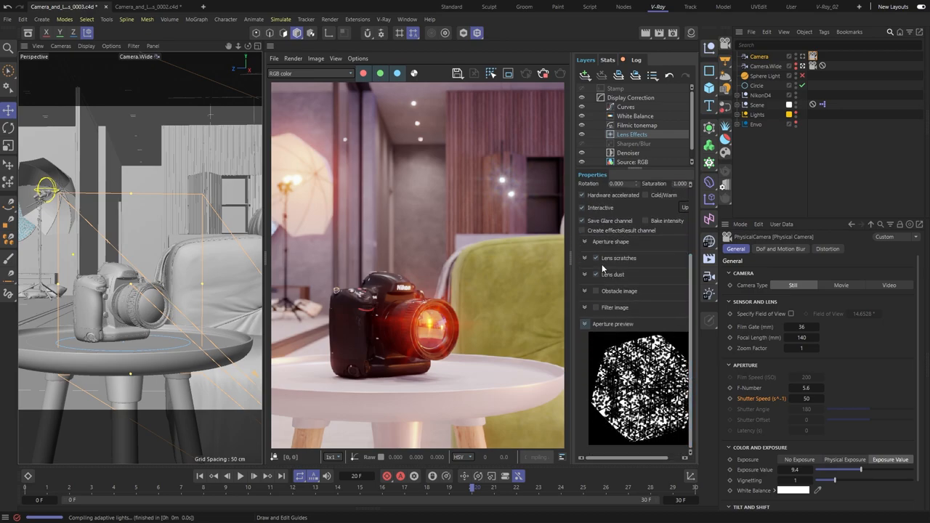
pyautogui.click(586, 258)
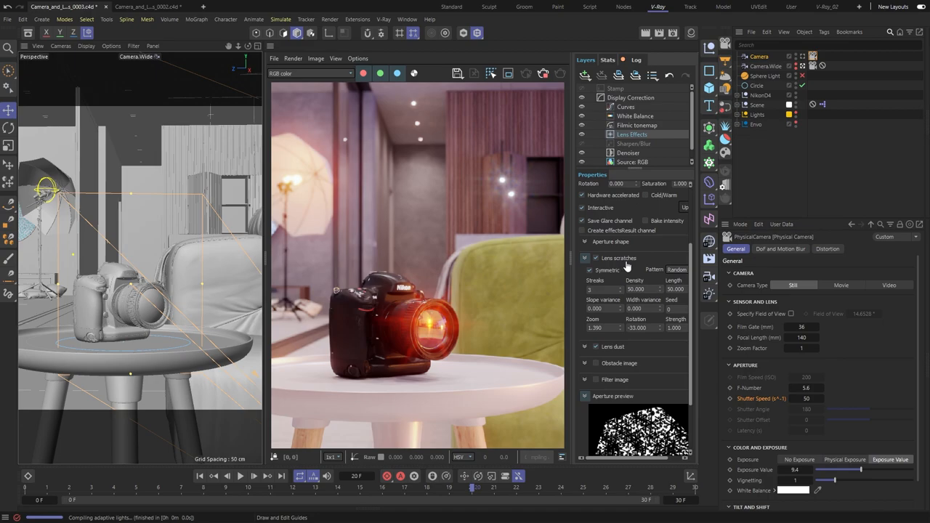
pyautogui.moveTo(621, 309)
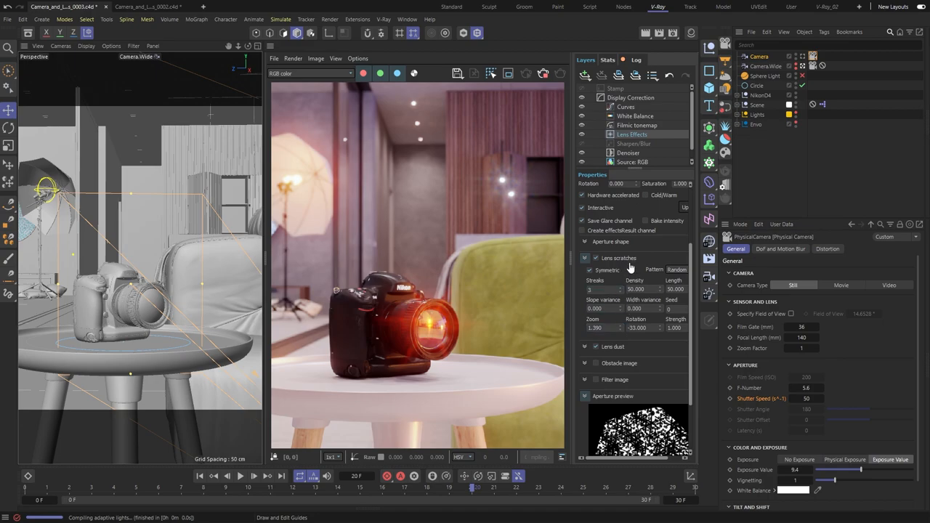
pyautogui.click(586, 258)
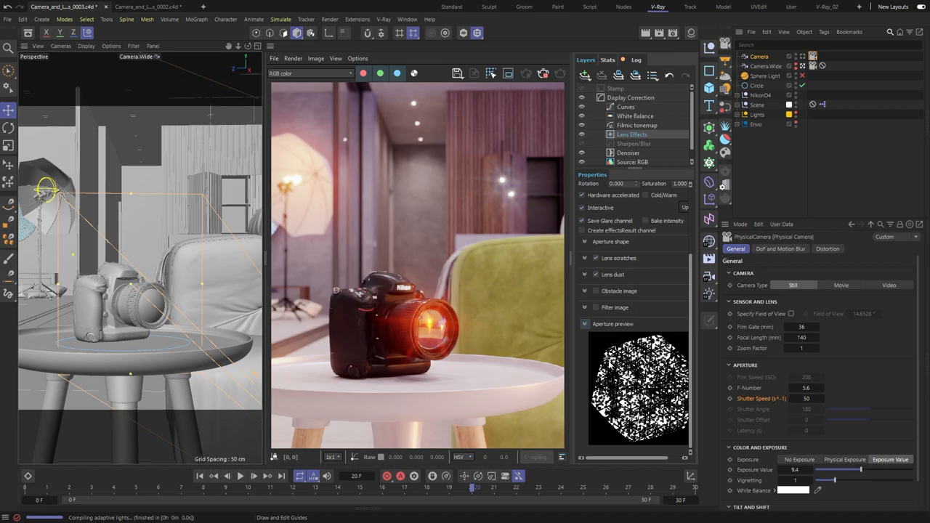
pyautogui.moveTo(639, 389)
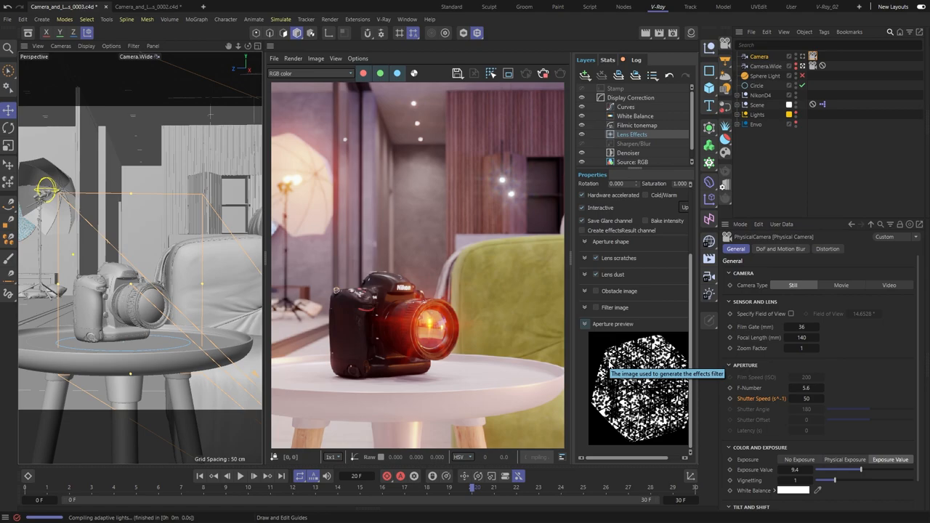